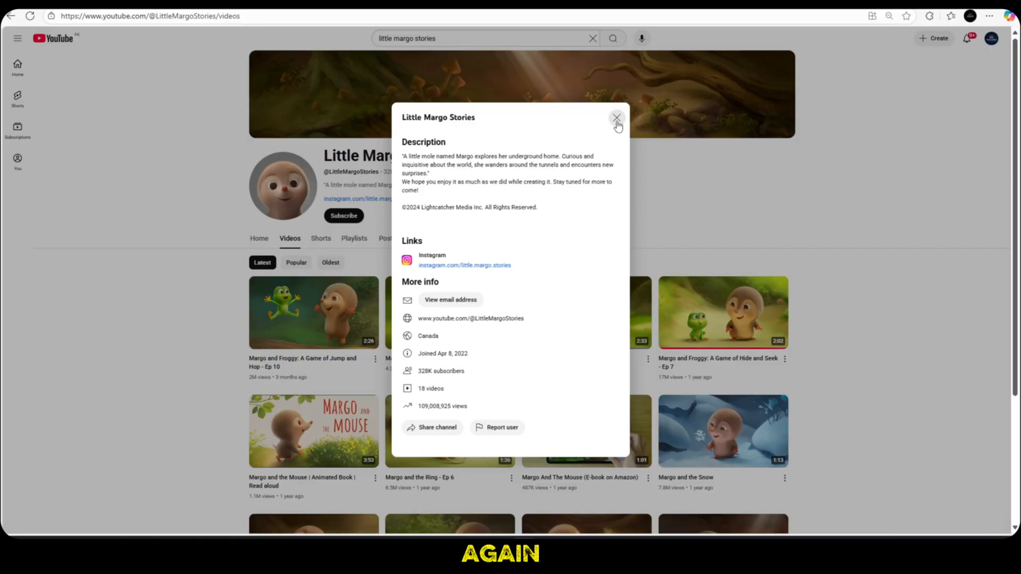
Close the channel About popup and start the Margo and Froggy Jump and Hop Ep 10 episode
left_click(615, 118)
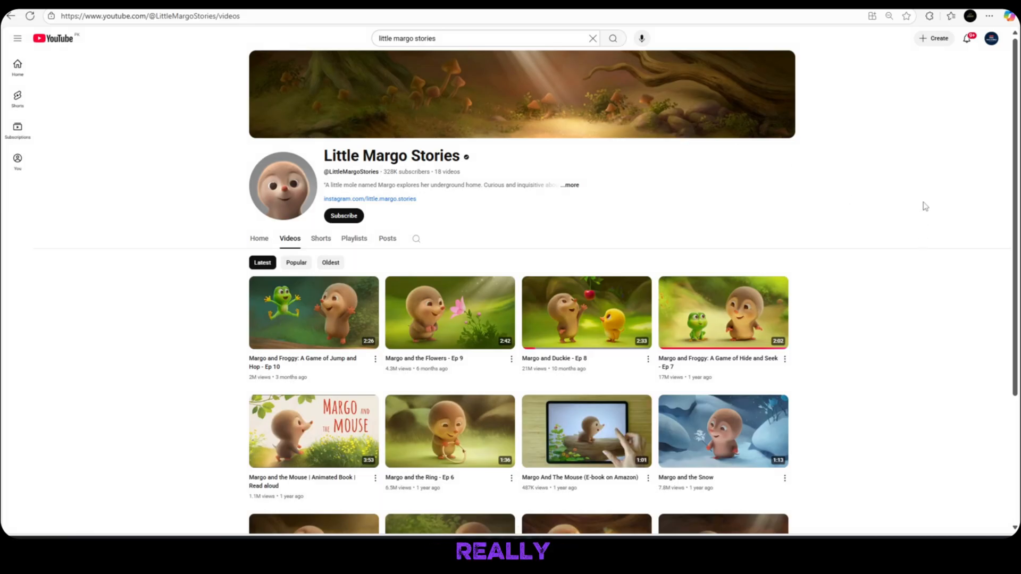
scroll("down", 3)
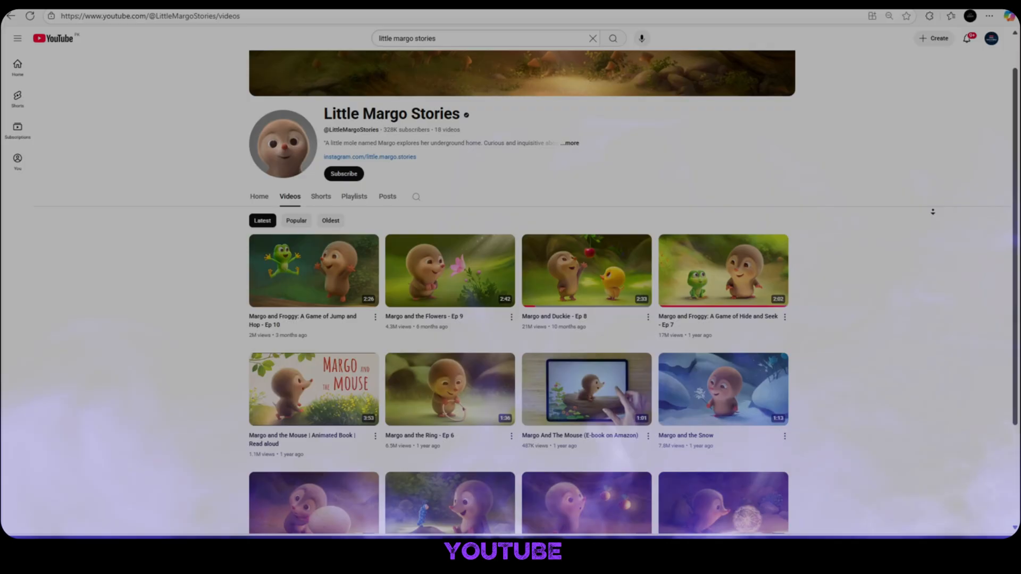
scroll("down", 3)
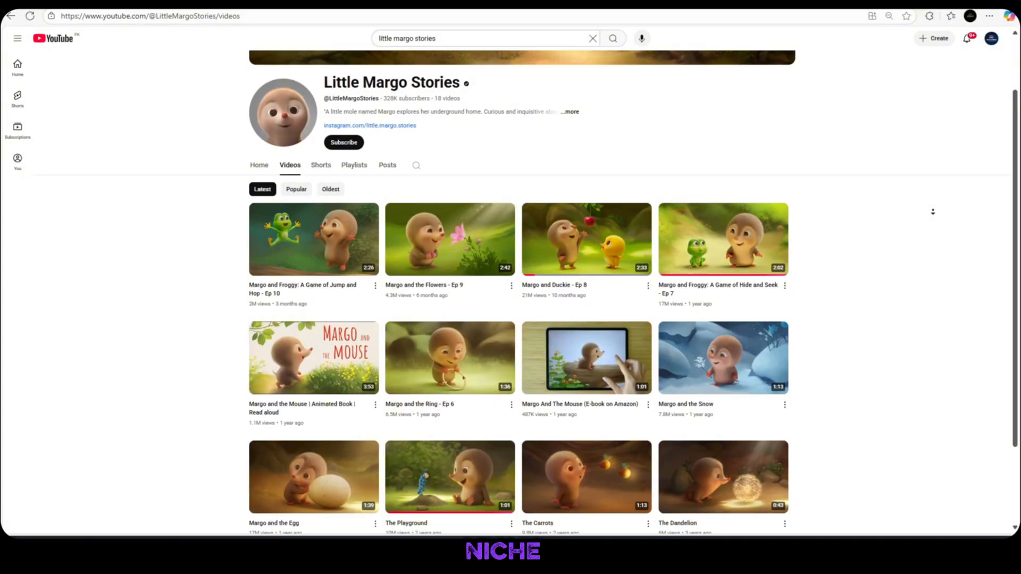
scroll("down", 3)
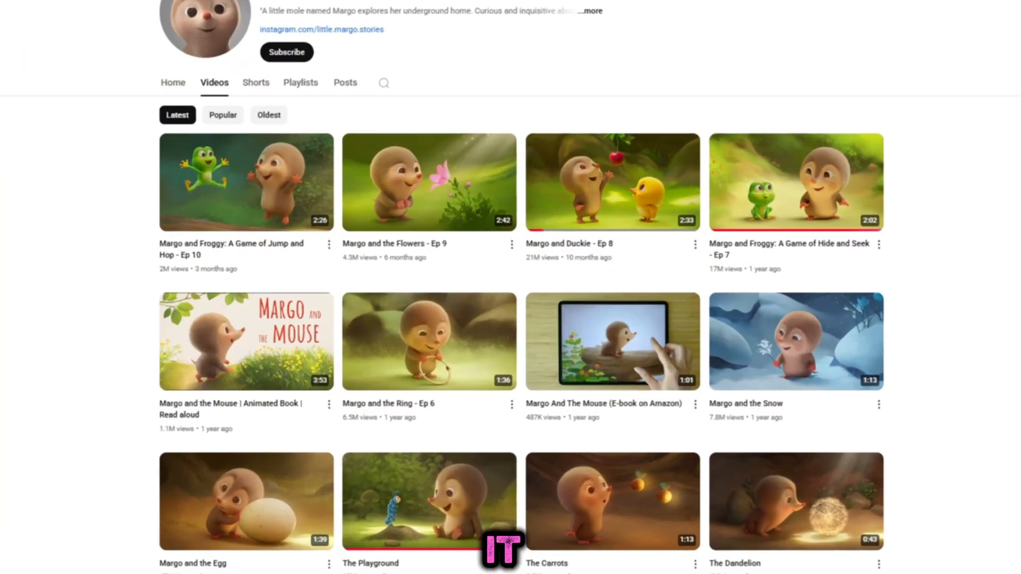
scroll("down", 3)
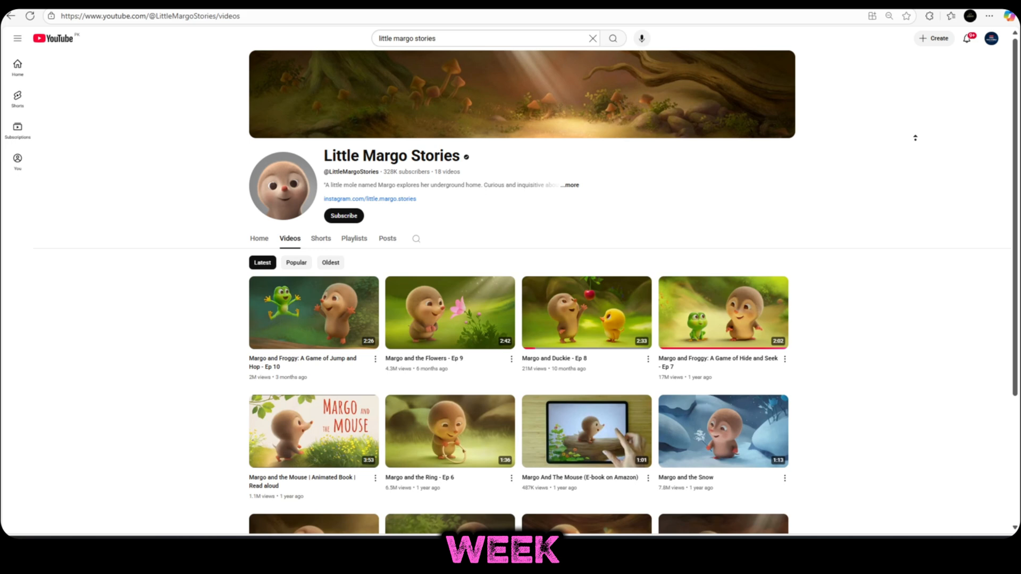
scroll("down", 3)
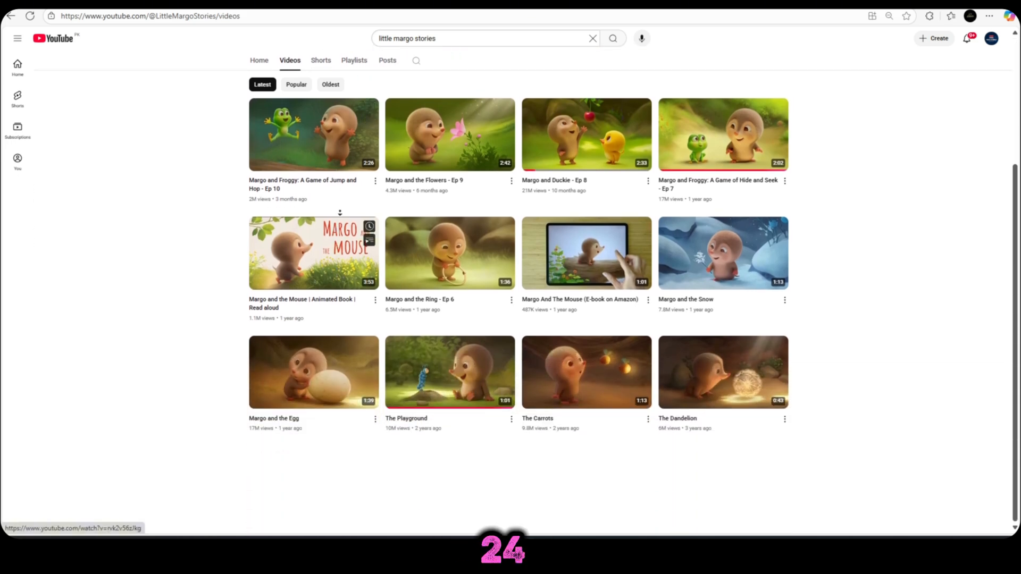
left_click(585, 253)
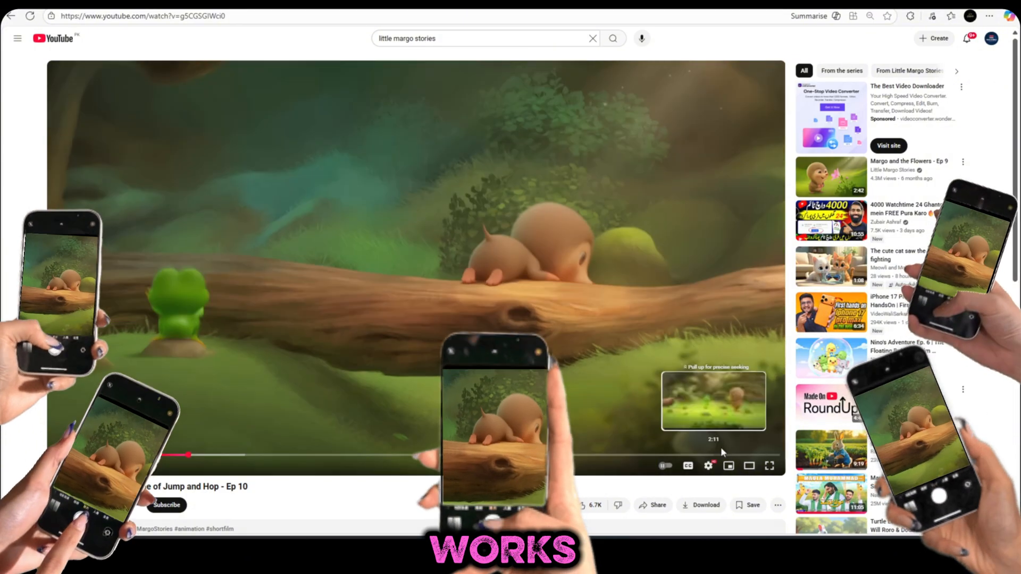
Return to the channel's Videos list and play Margo and the Ring - Ep 6 instead
left_click(770, 466)
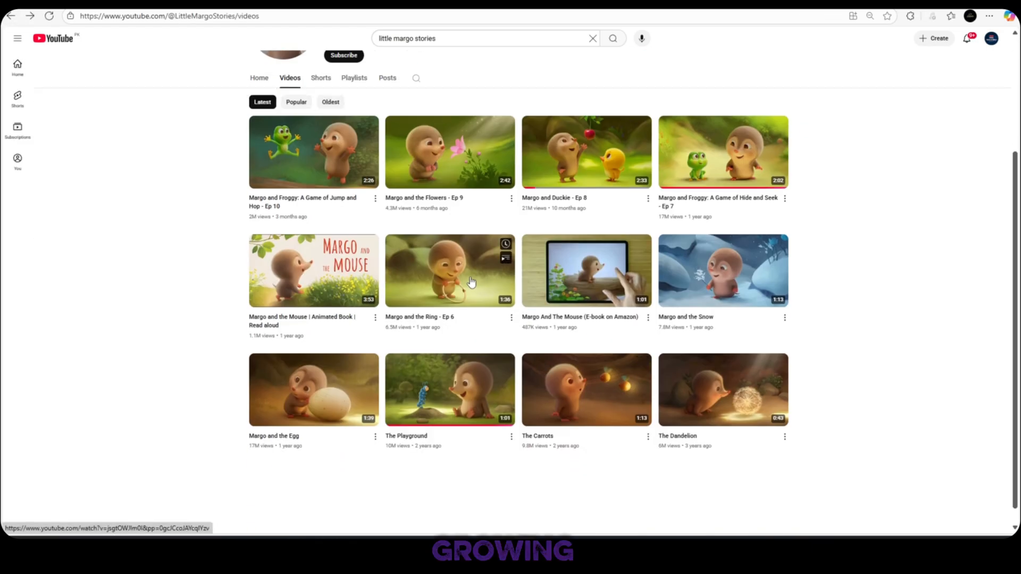
left_click(449, 270)
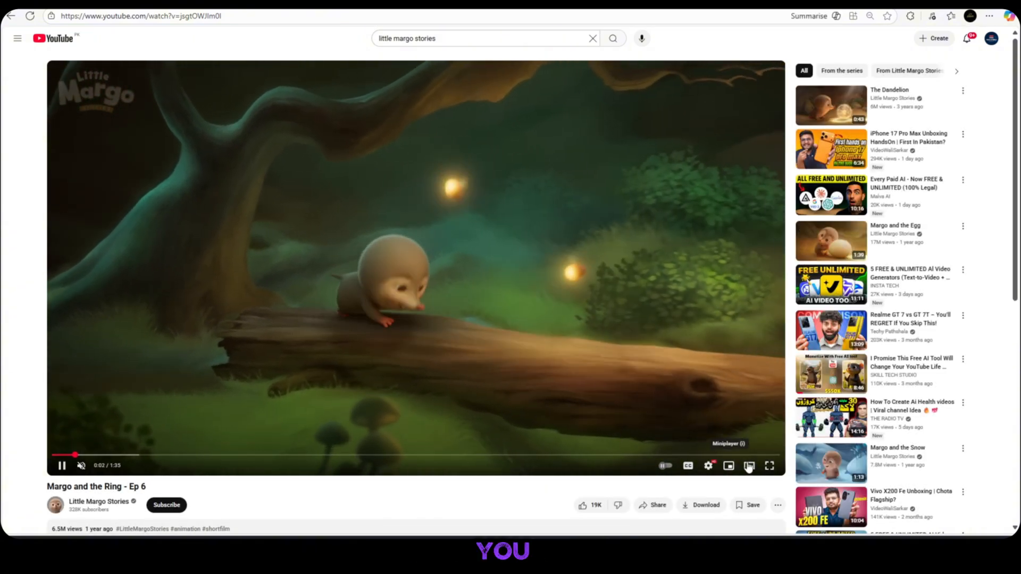
left_click(768, 466)
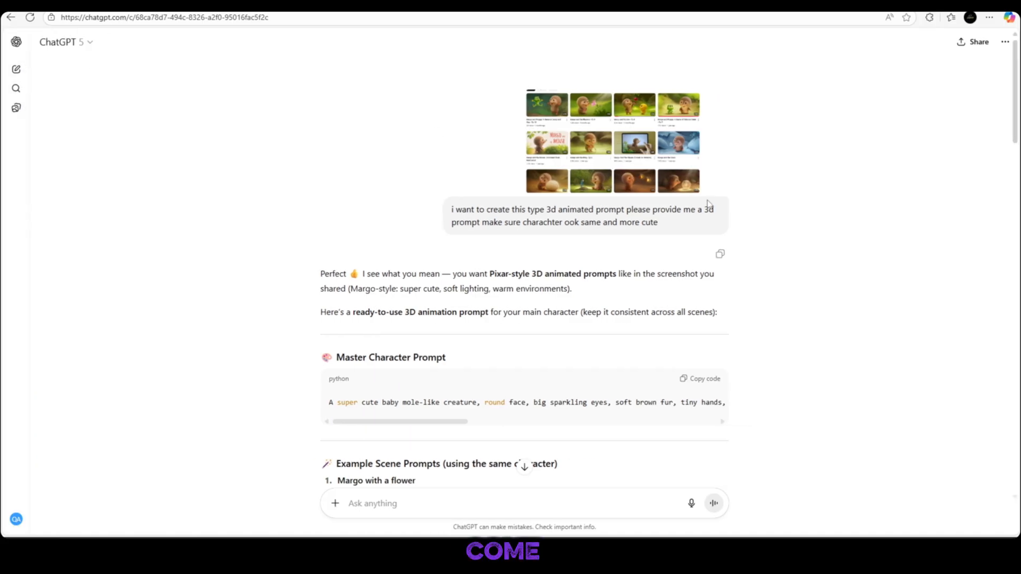
mouse_move(716, 206)
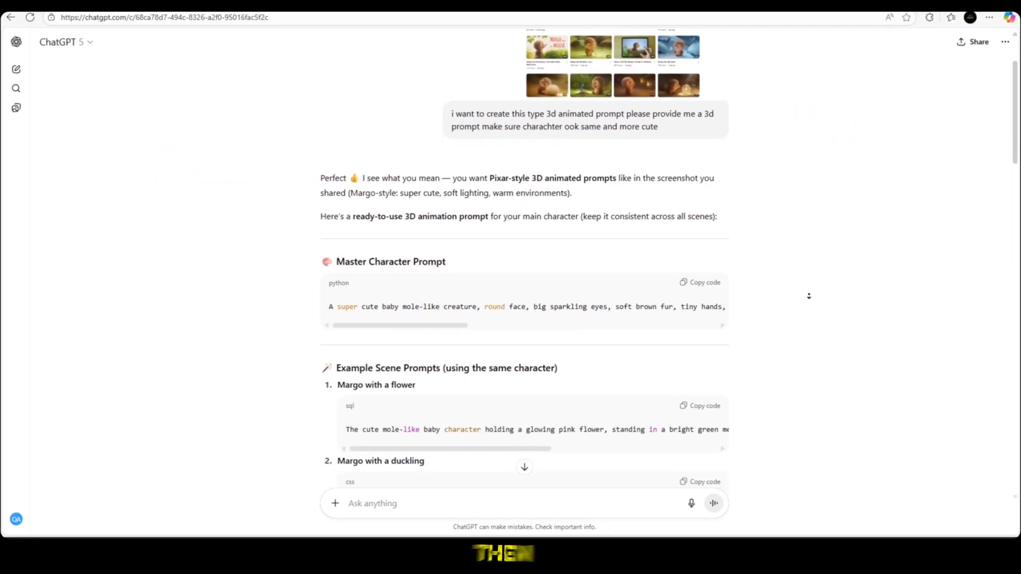
scroll("down", 3)
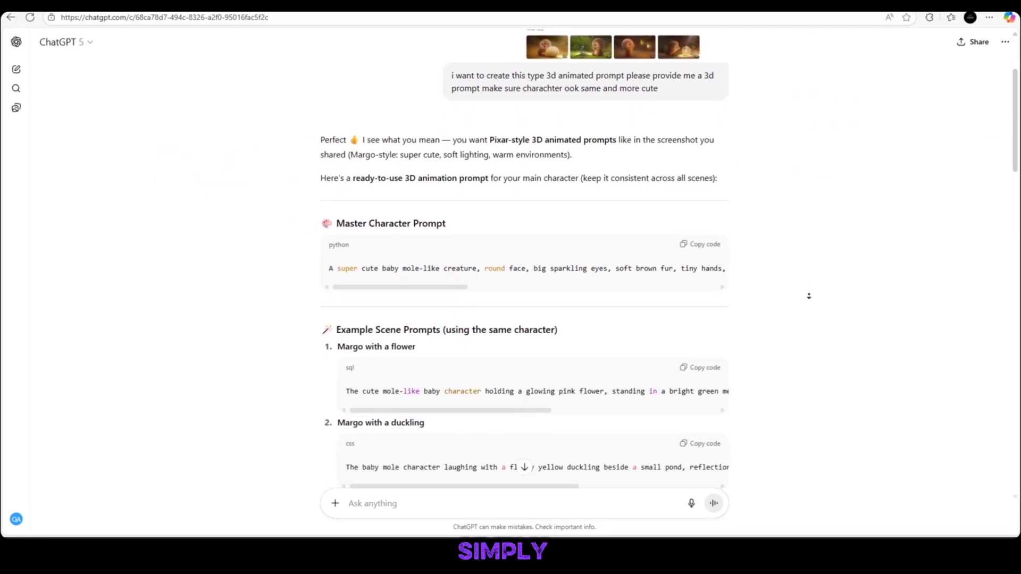
scroll("down", 3)
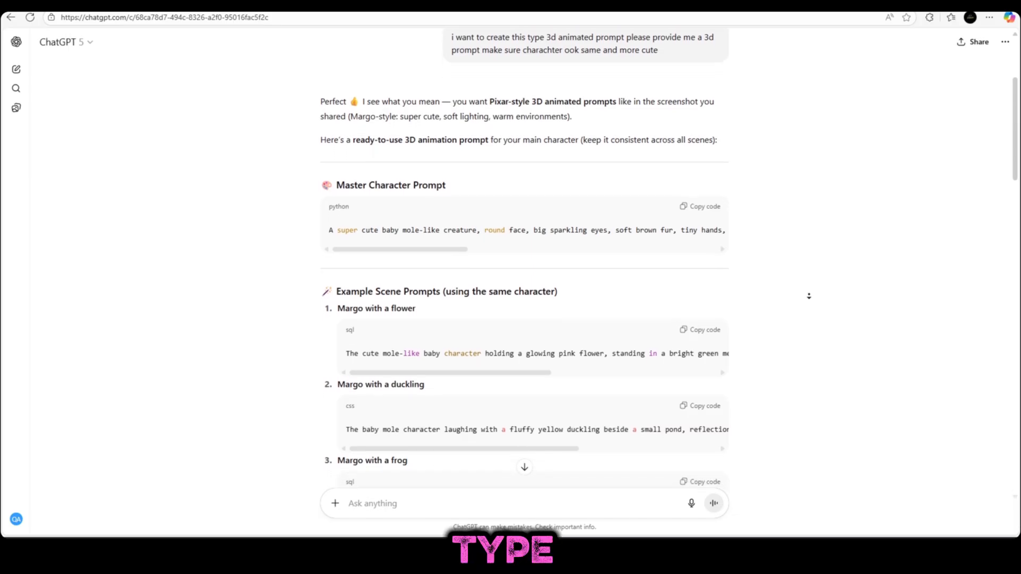
scroll("down", 3)
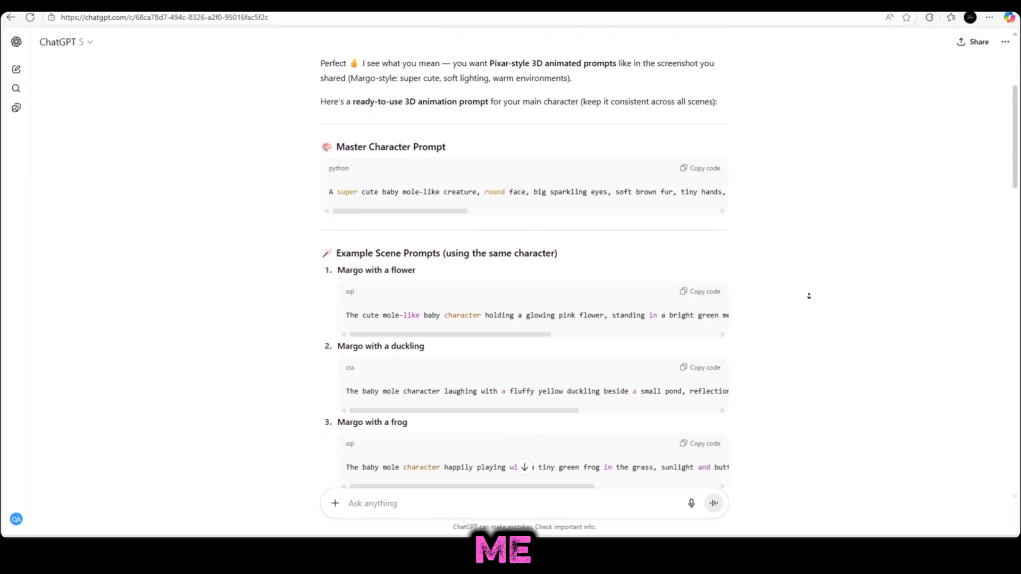
scroll("down", 3)
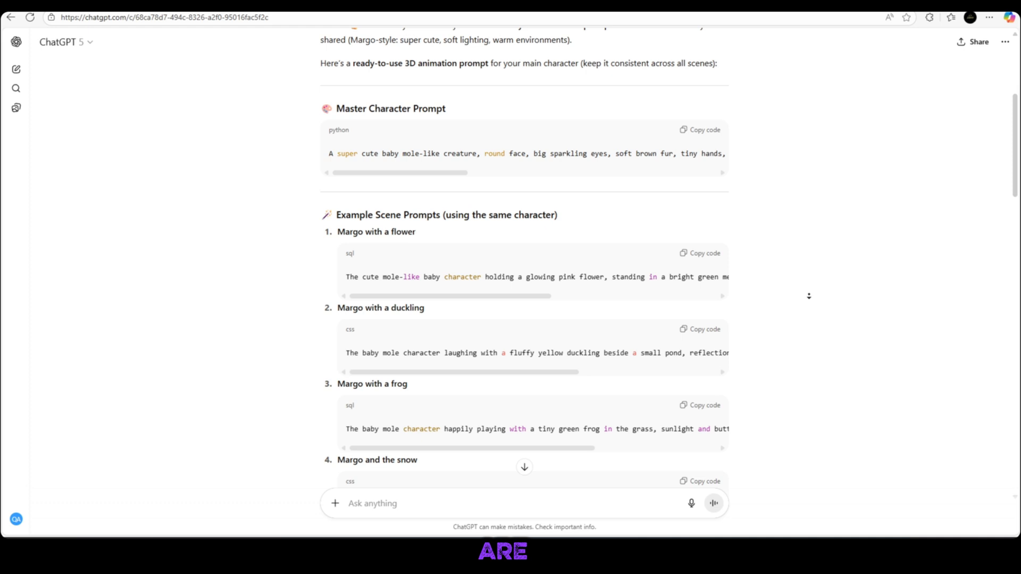
scroll("down", 3)
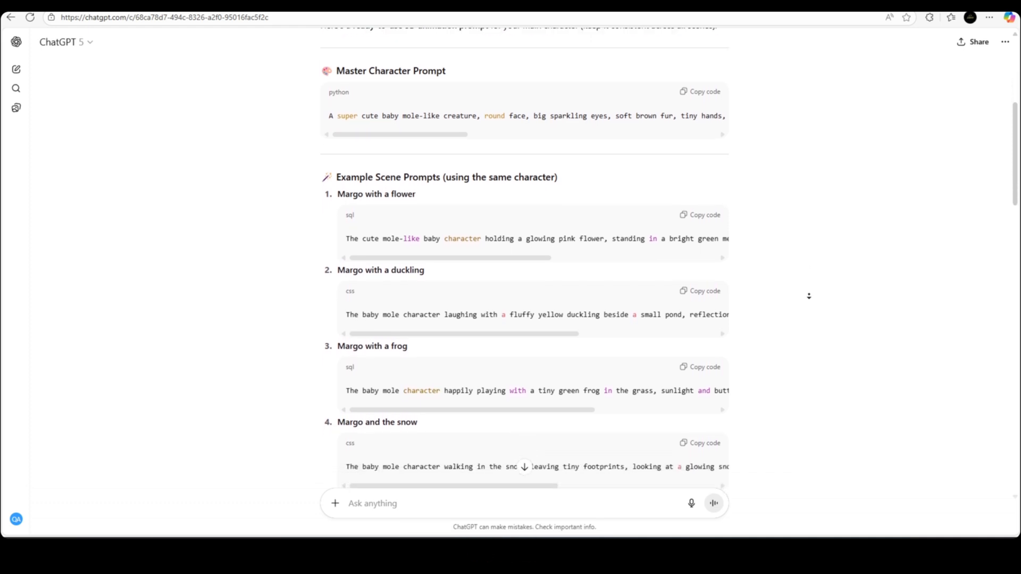
scroll("down", 3)
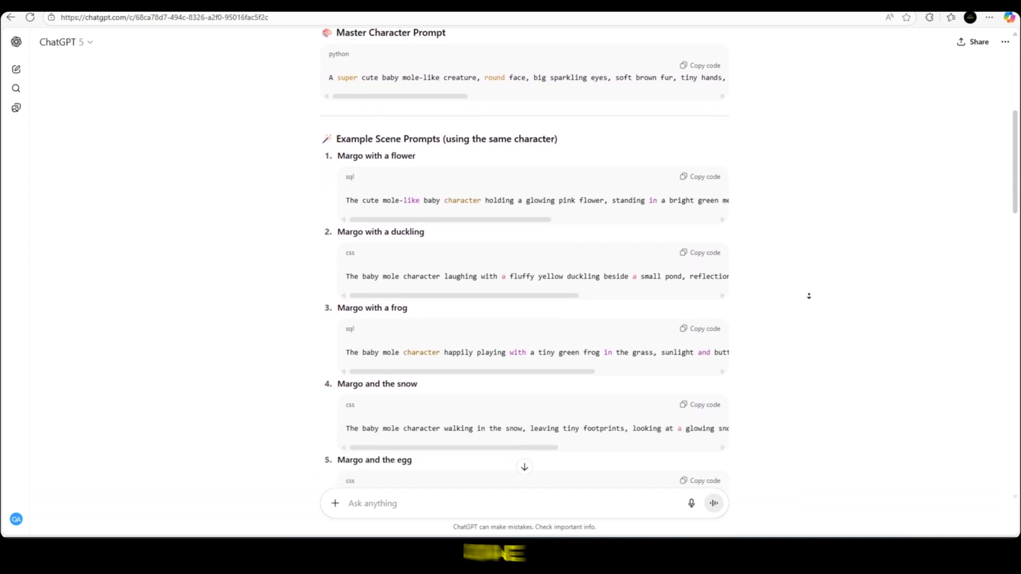
scroll("down", 3)
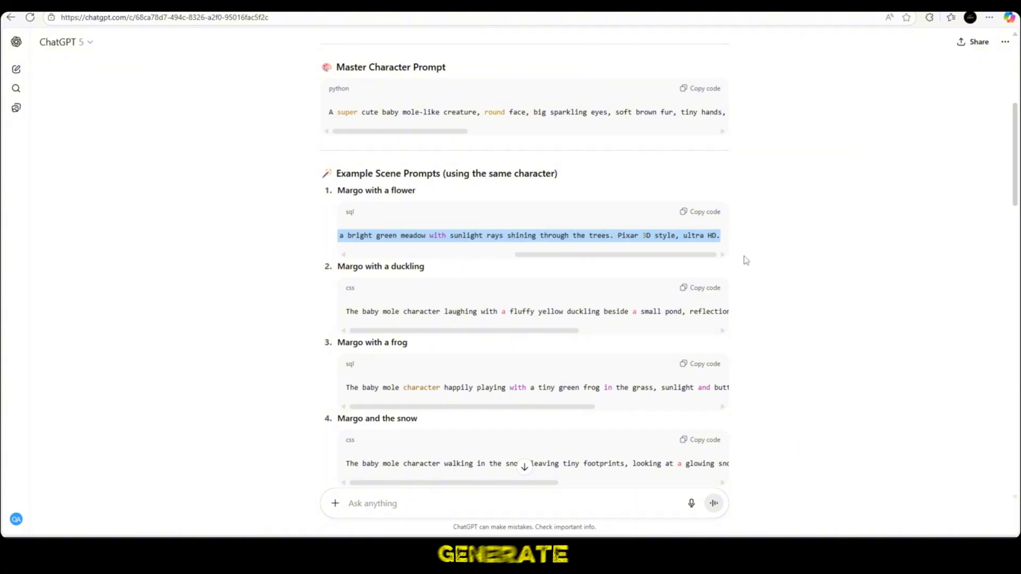
scroll("down", 3)
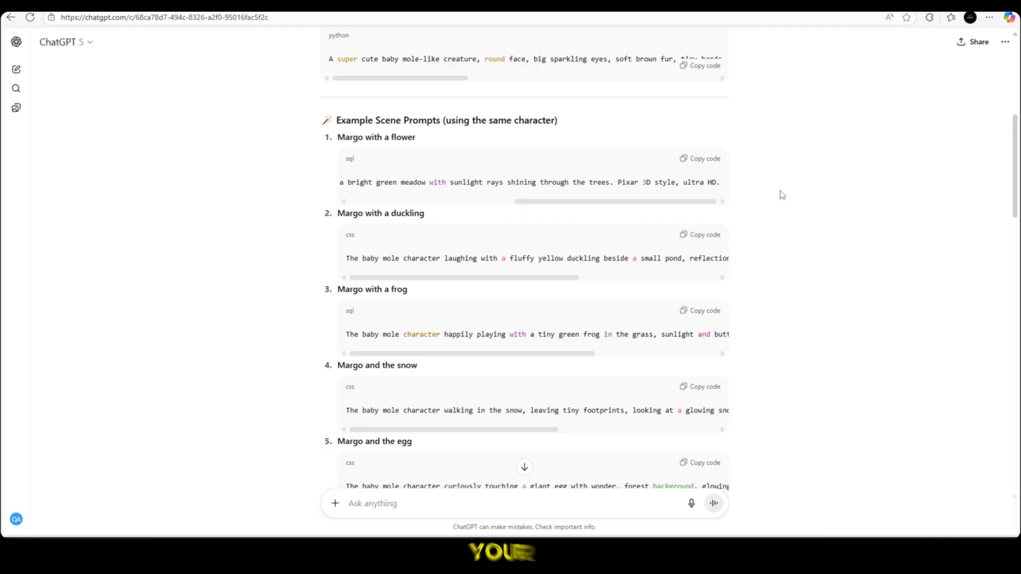
scroll("down", 3)
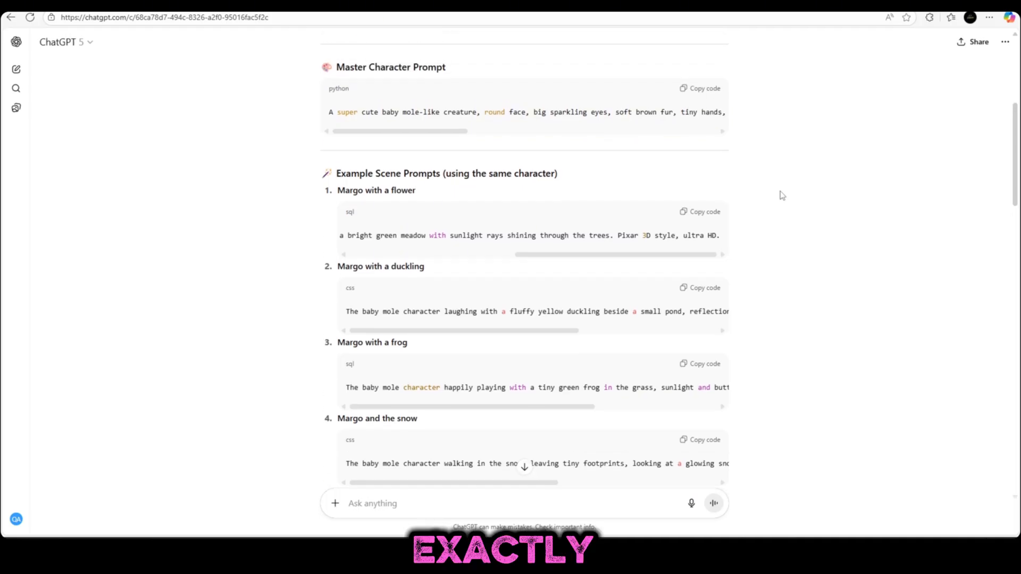
scroll("down", 3)
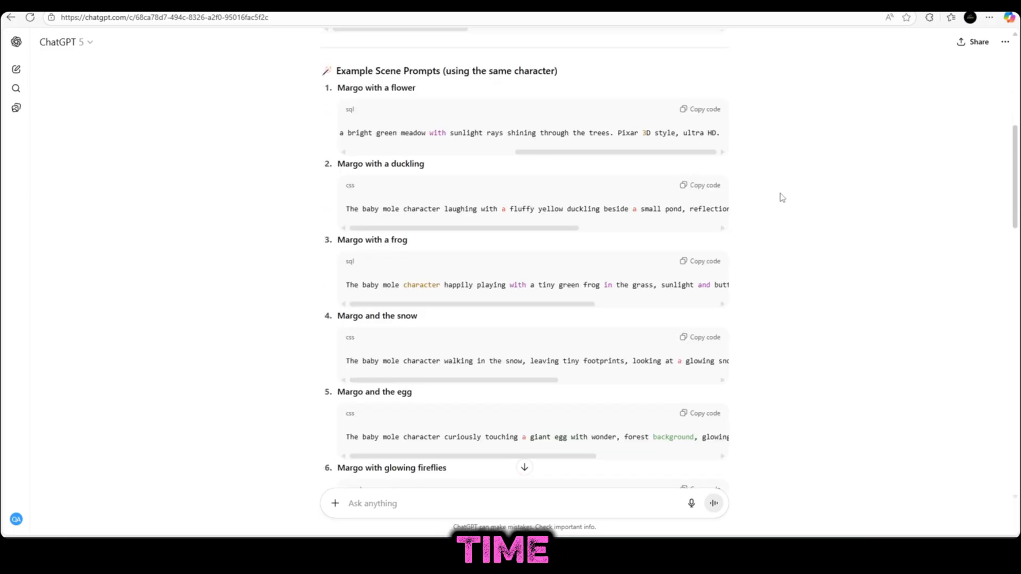
scroll("down", 3)
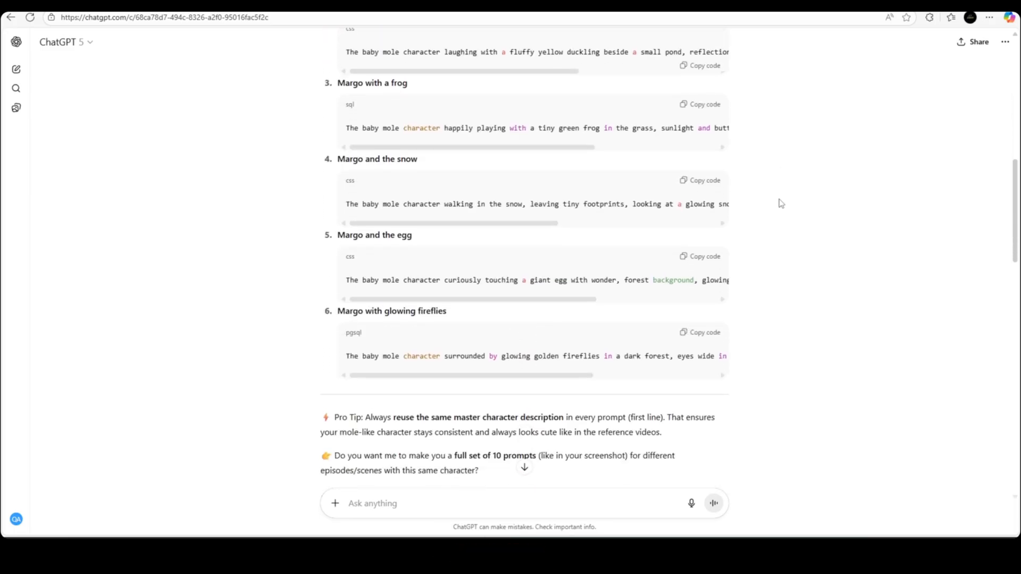
scroll("up", 3)
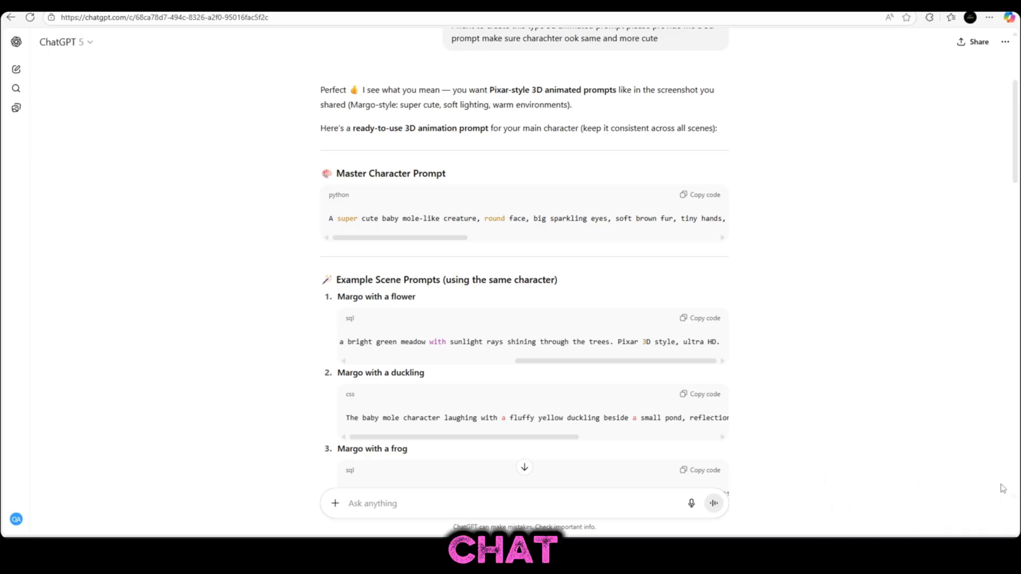
mouse_move(761, 363)
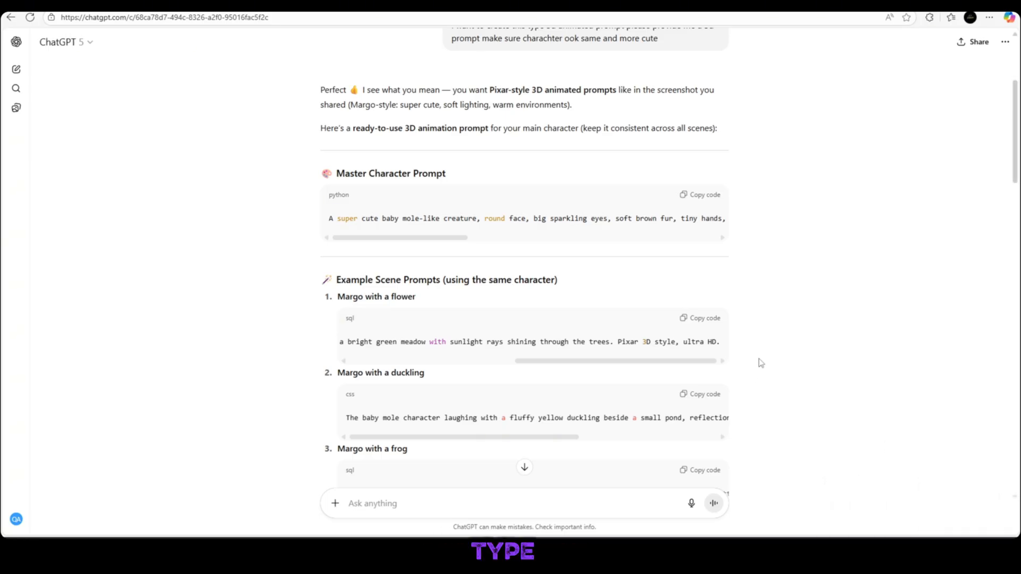
scroll("down", 3)
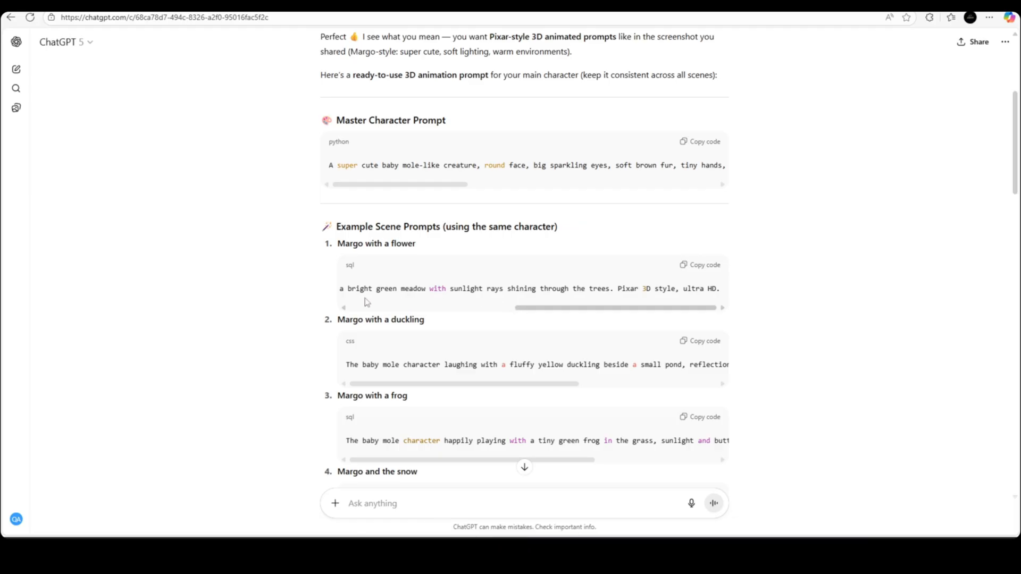
left_click_drag(347, 288, 651, 288)
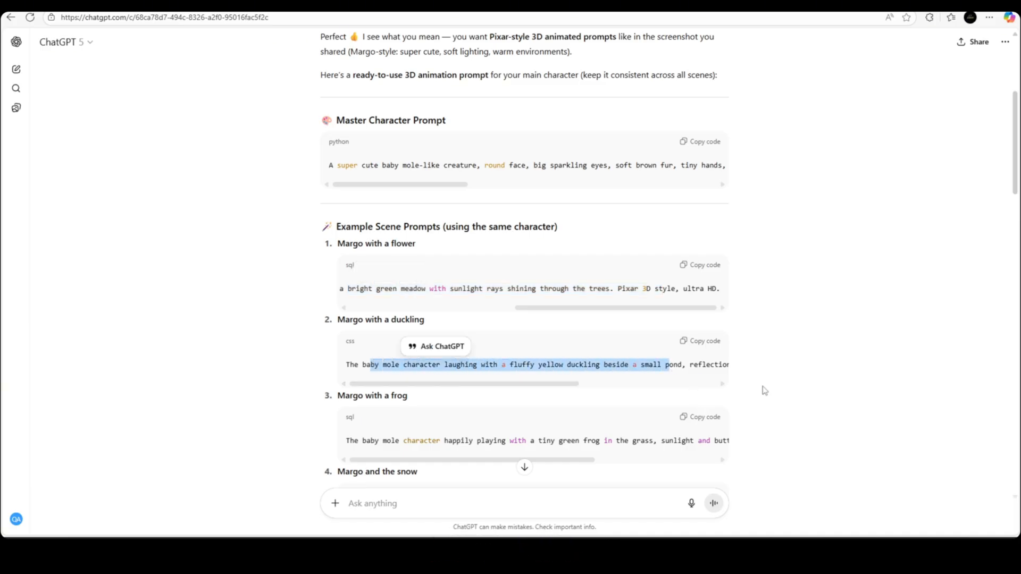
left_click(700, 141)
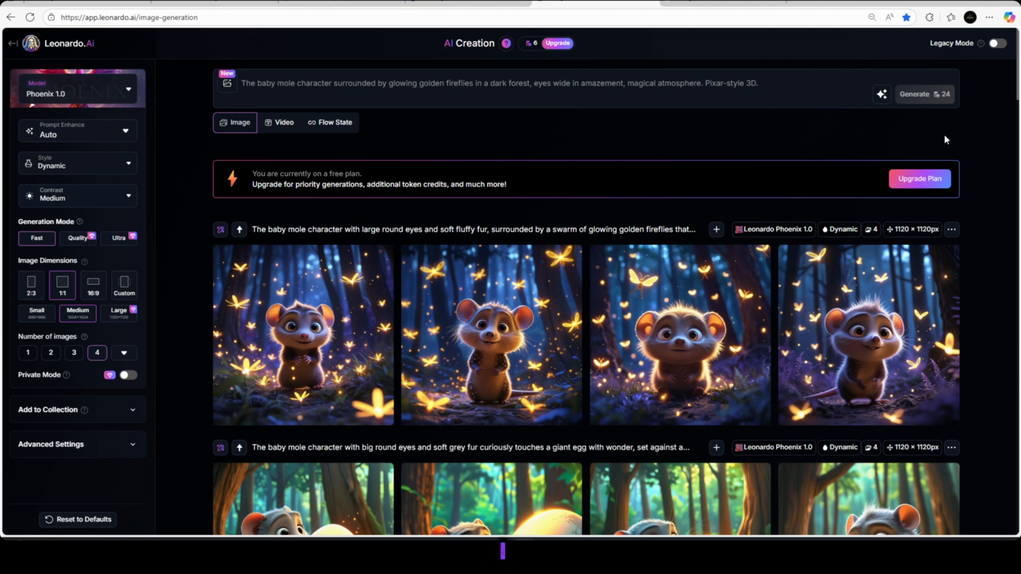
mouse_move(979, 135)
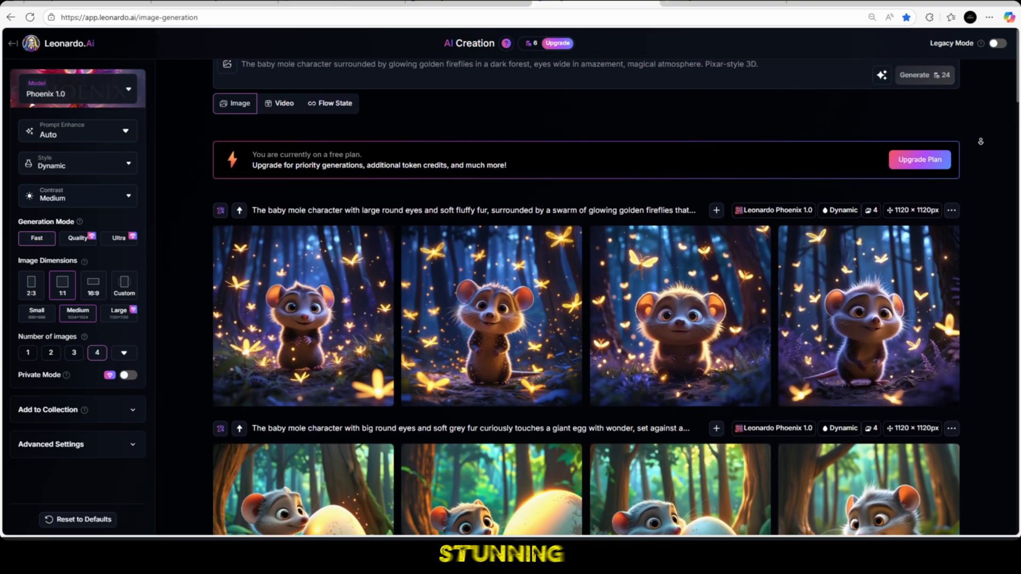
scroll("down", 3)
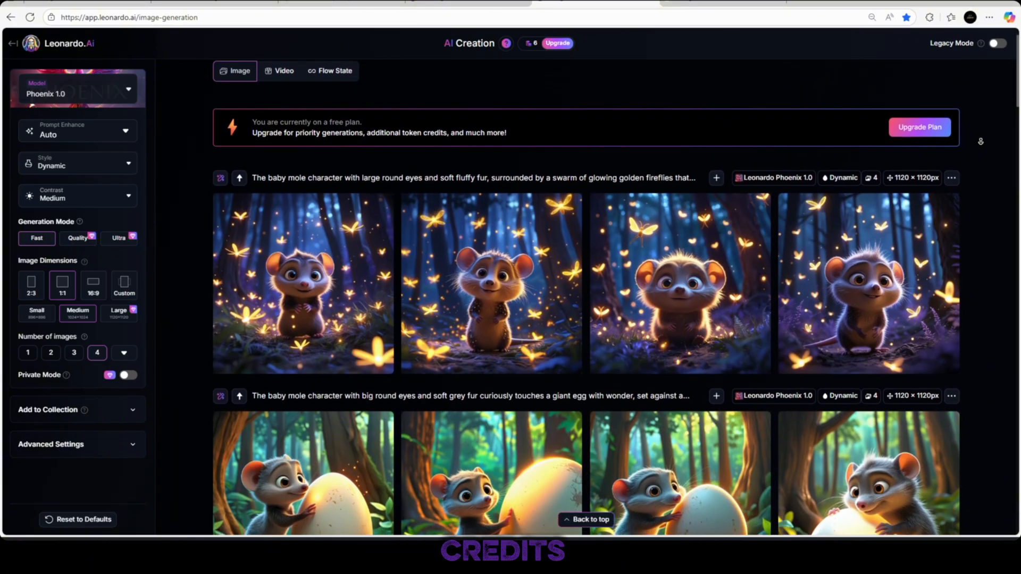
scroll("down", 3)
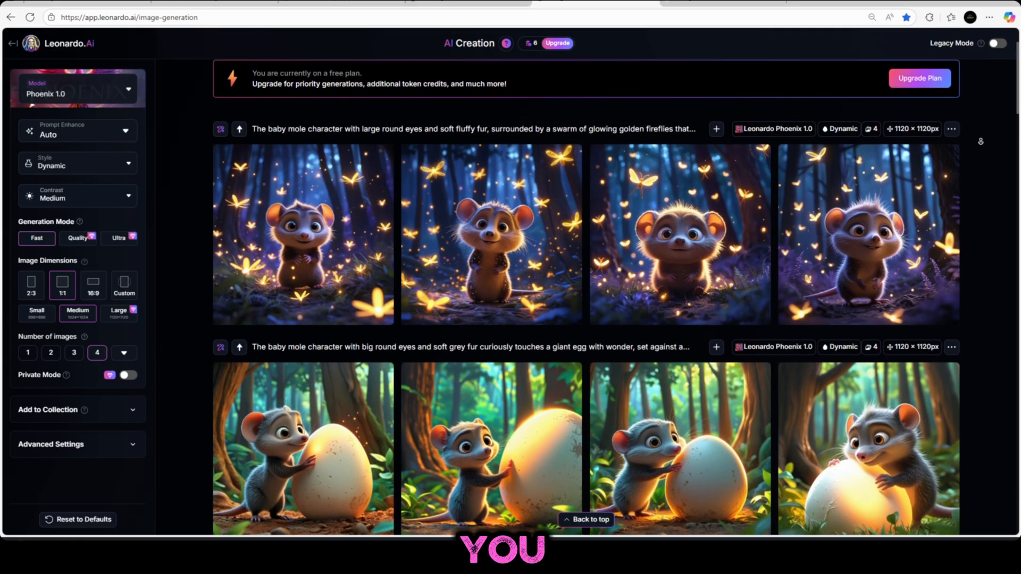
scroll("down", 3)
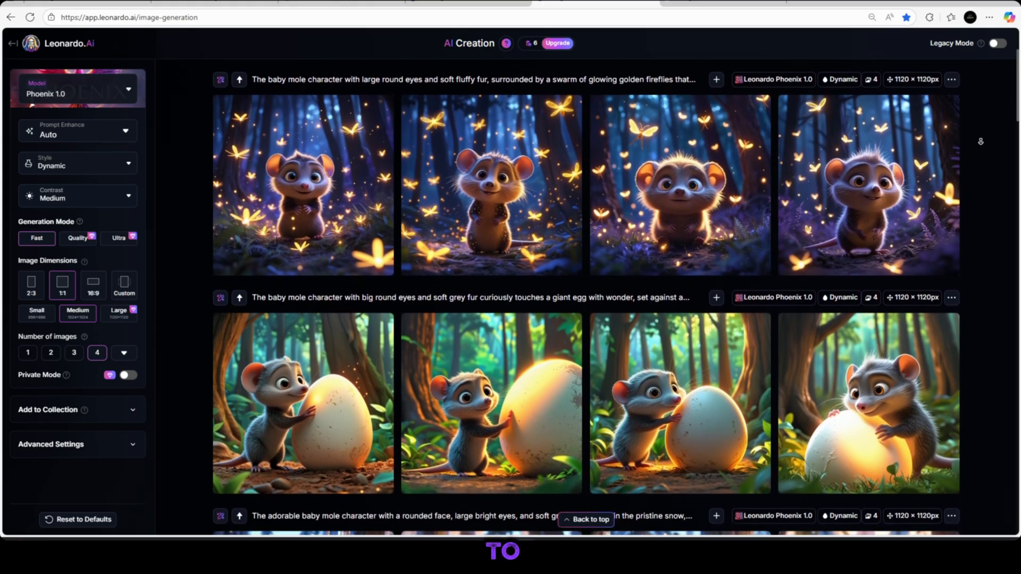
scroll("down", 3)
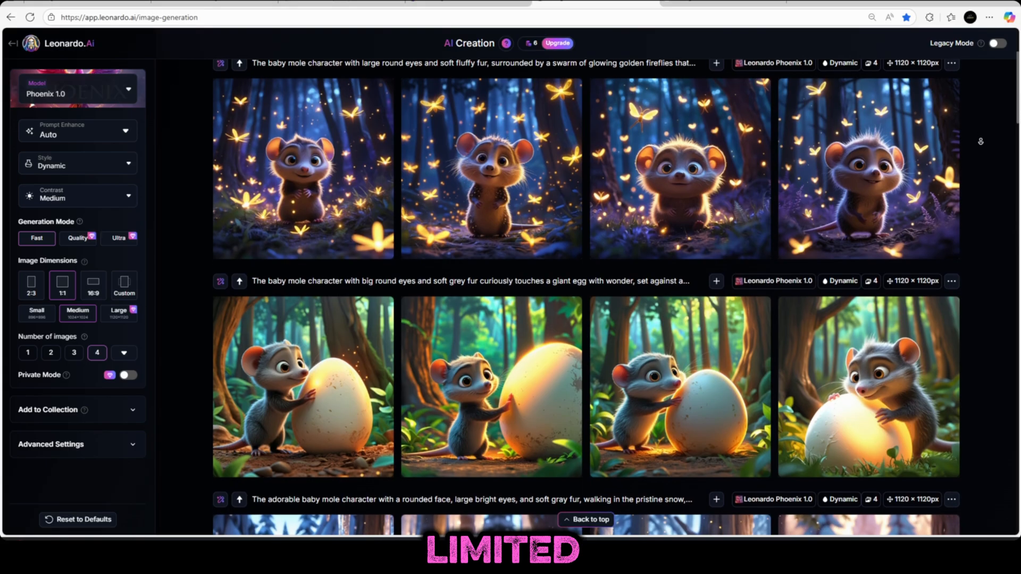
scroll("down", 3)
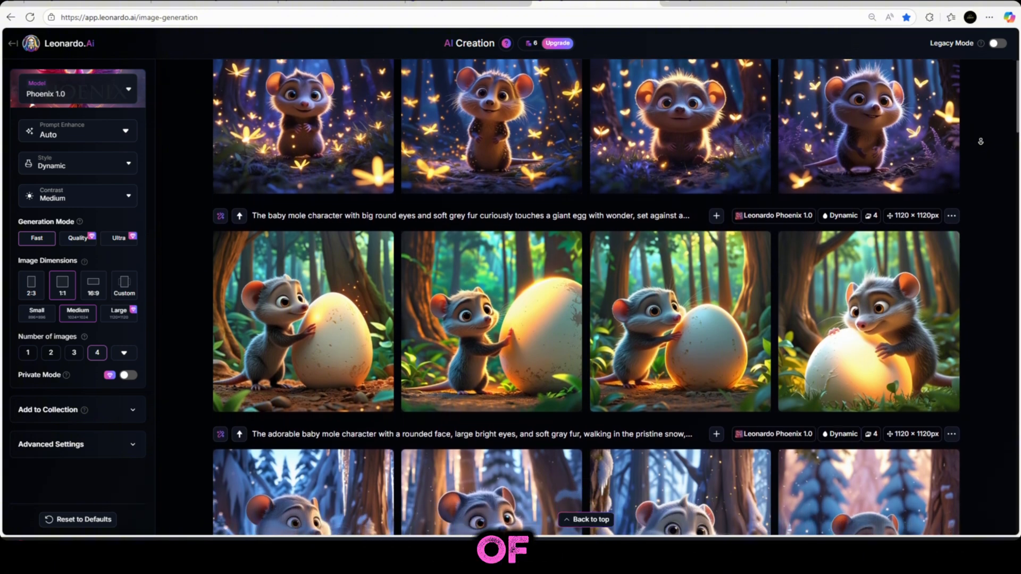
scroll("down", 3)
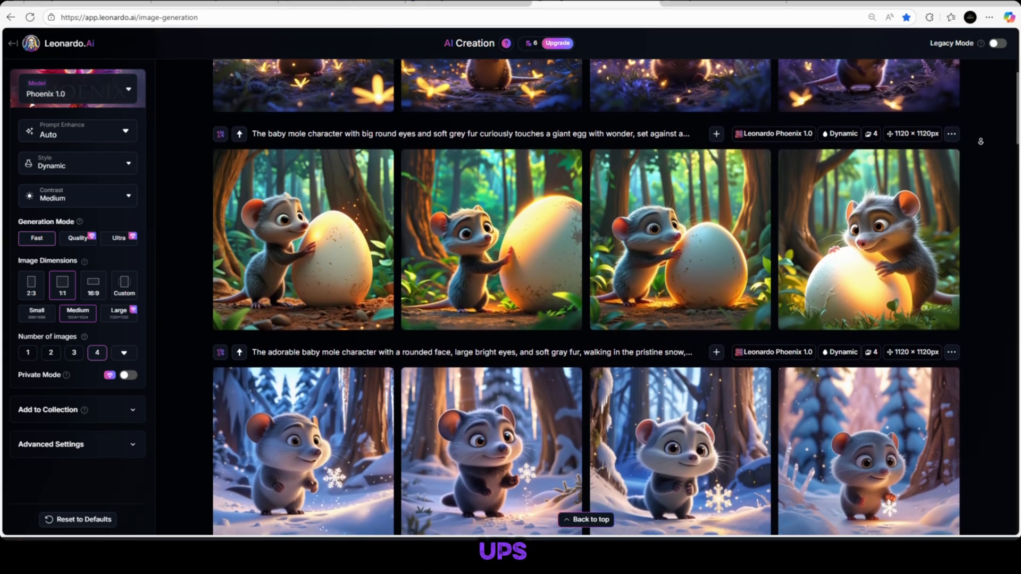
scroll("down", 3)
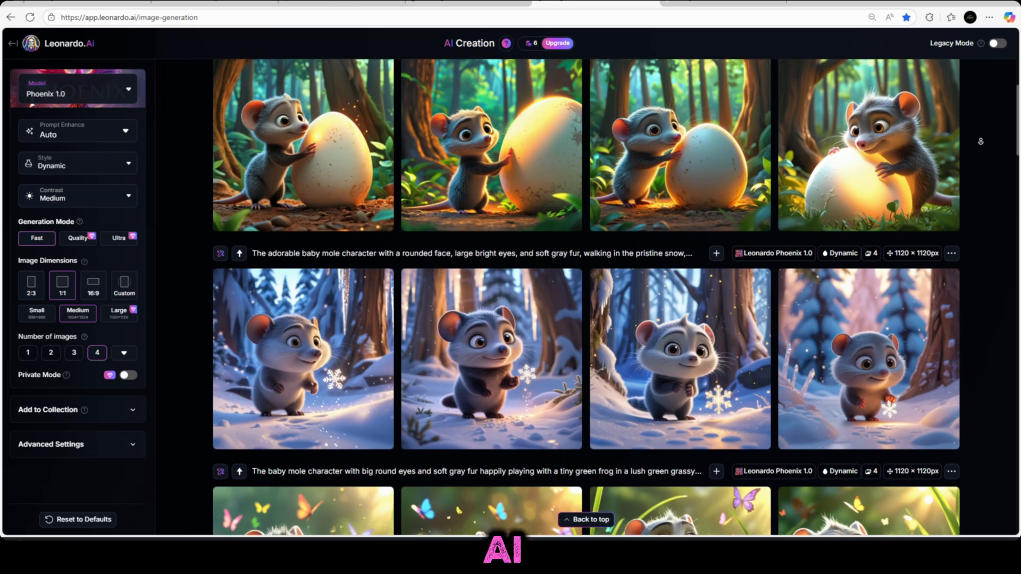
scroll("down", 3)
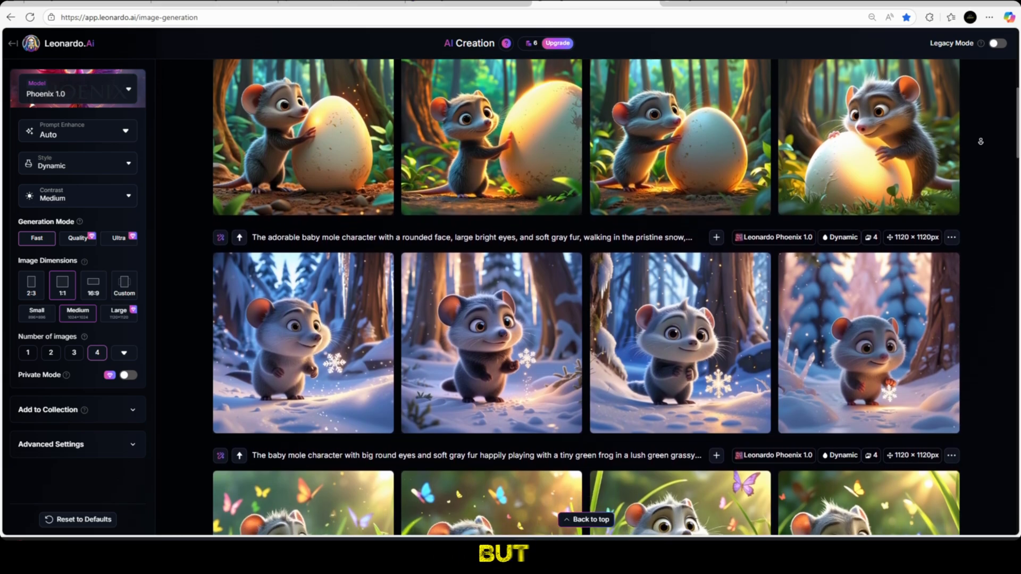
scroll("down", 3)
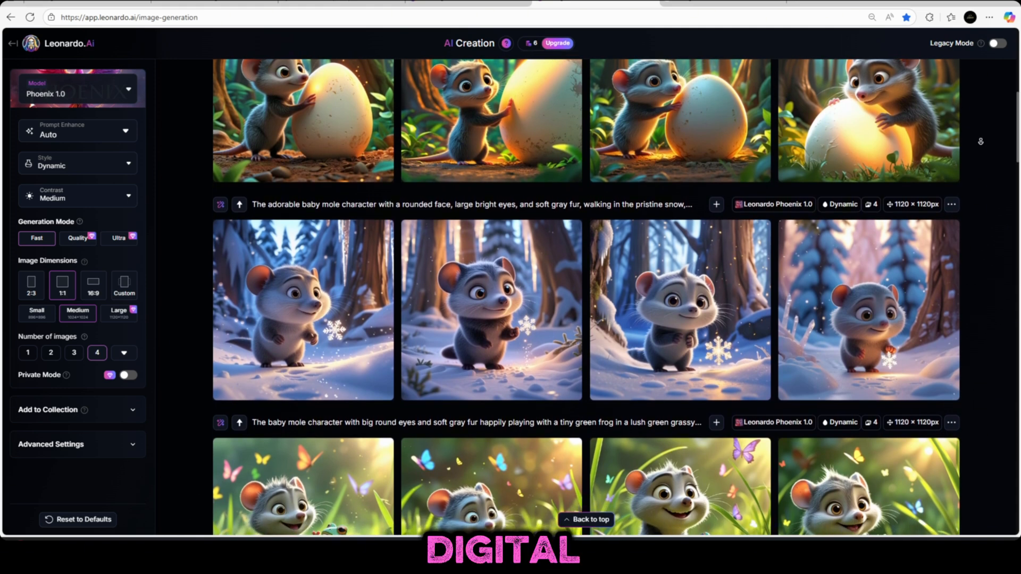
scroll("down", 3)
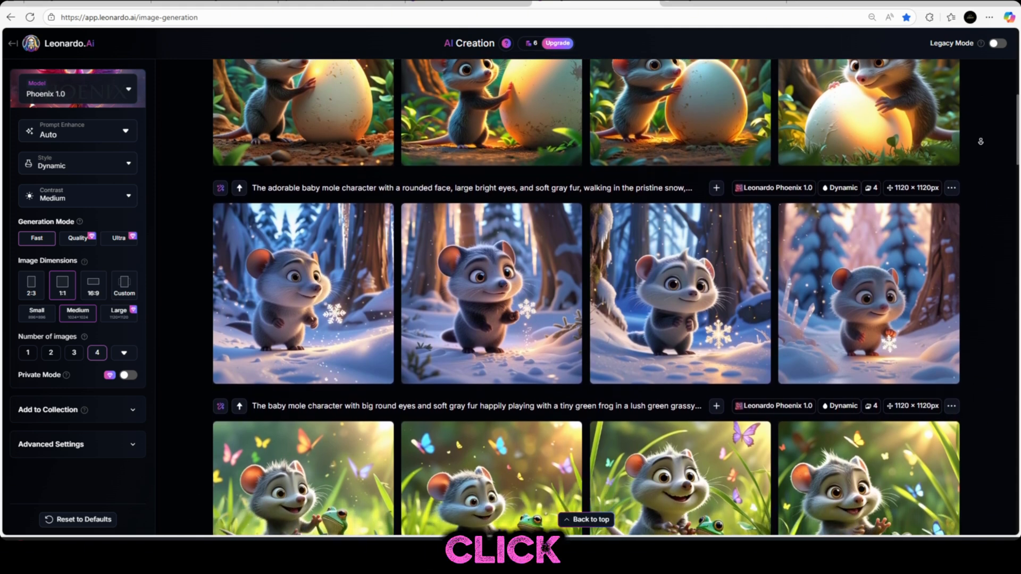
scroll("down", 3)
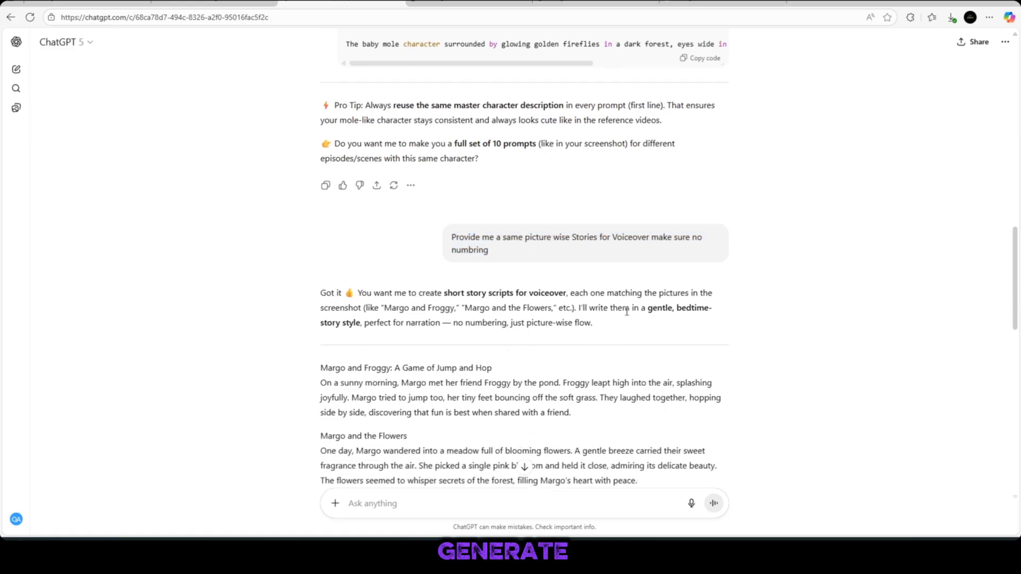
Scroll through the ChatGPT voiceover stories to reach the story text for copying
scroll("down", 3)
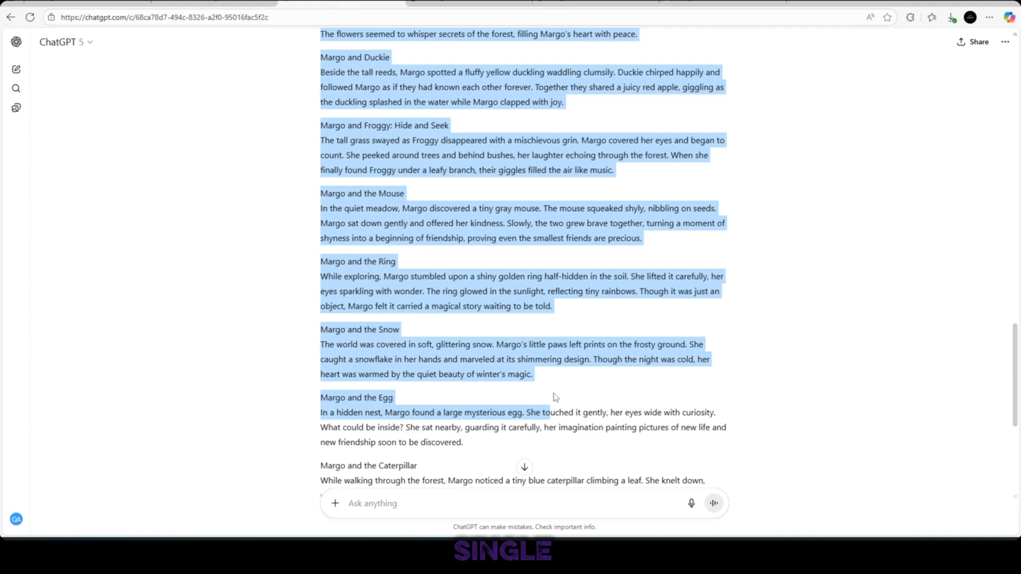
scroll("down", 3)
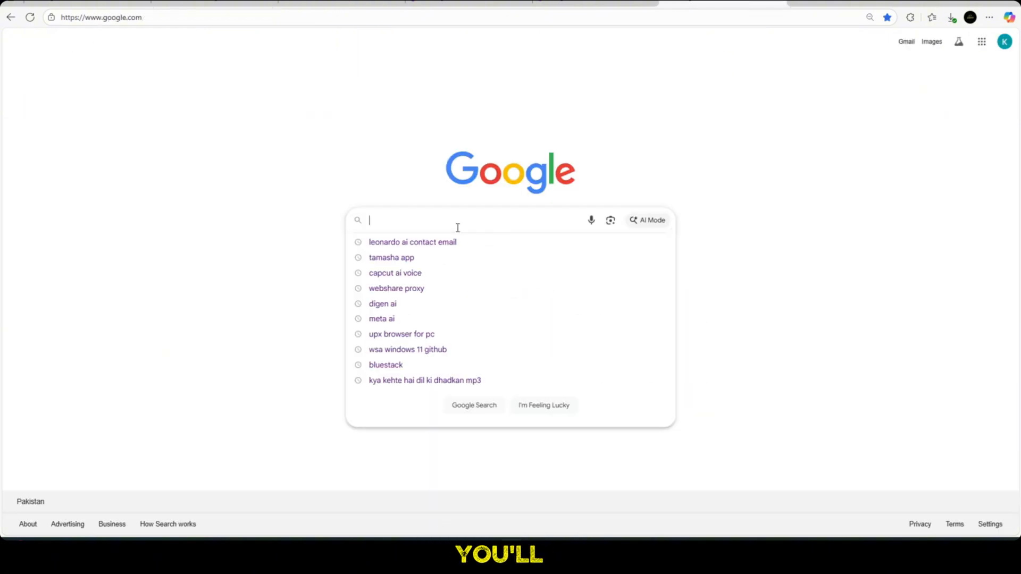
Search Google for 'capcut ai voice' and launch CapCut's online Text to Speech tool
type("capcu")
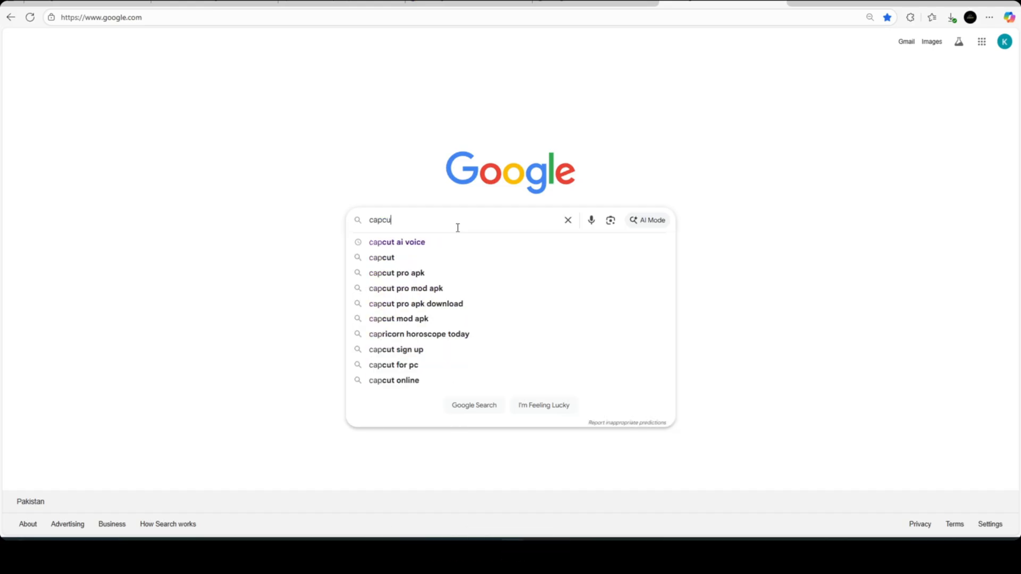
left_click(396, 242)
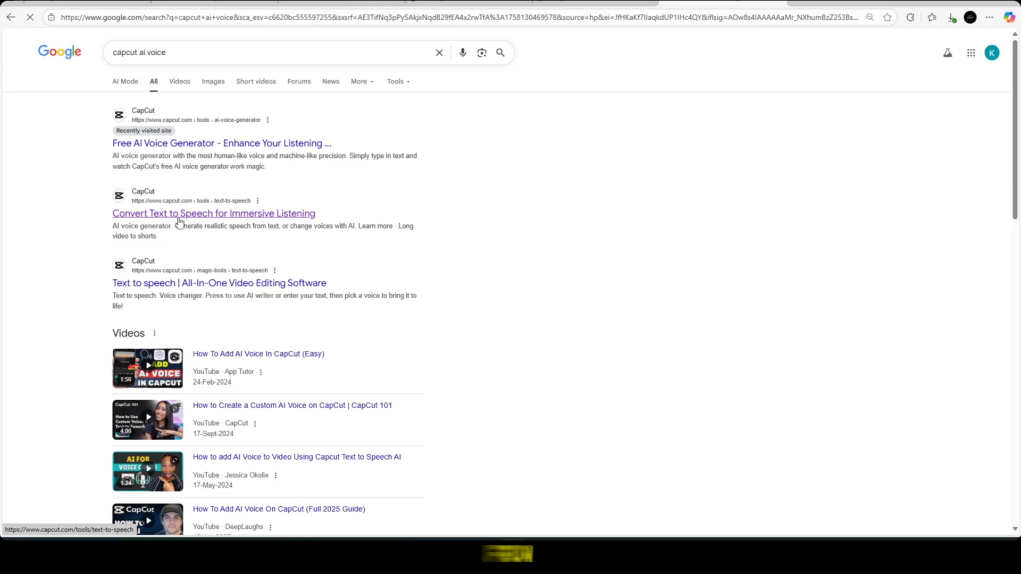
left_click(213, 213)
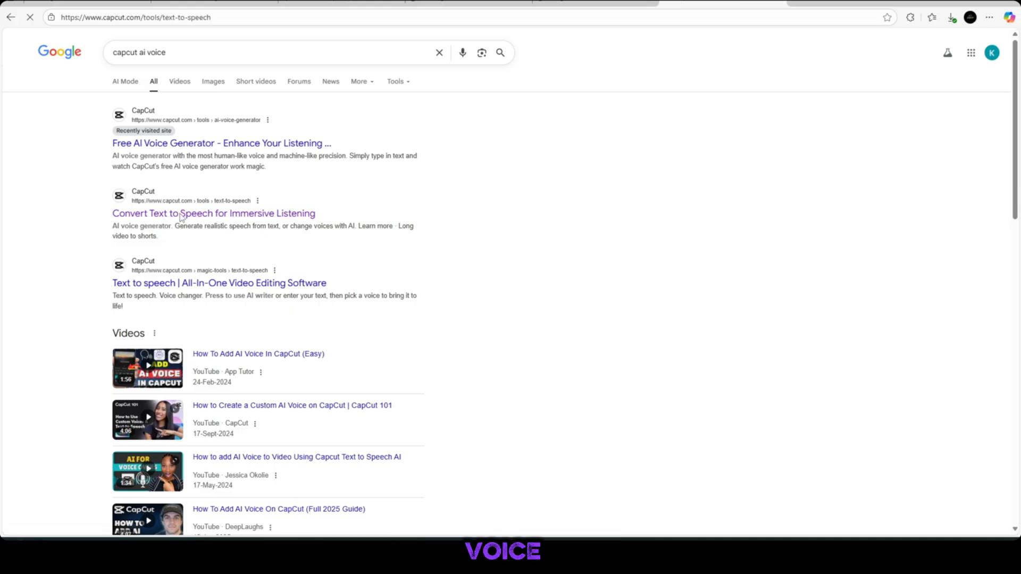
left_click(213, 213)
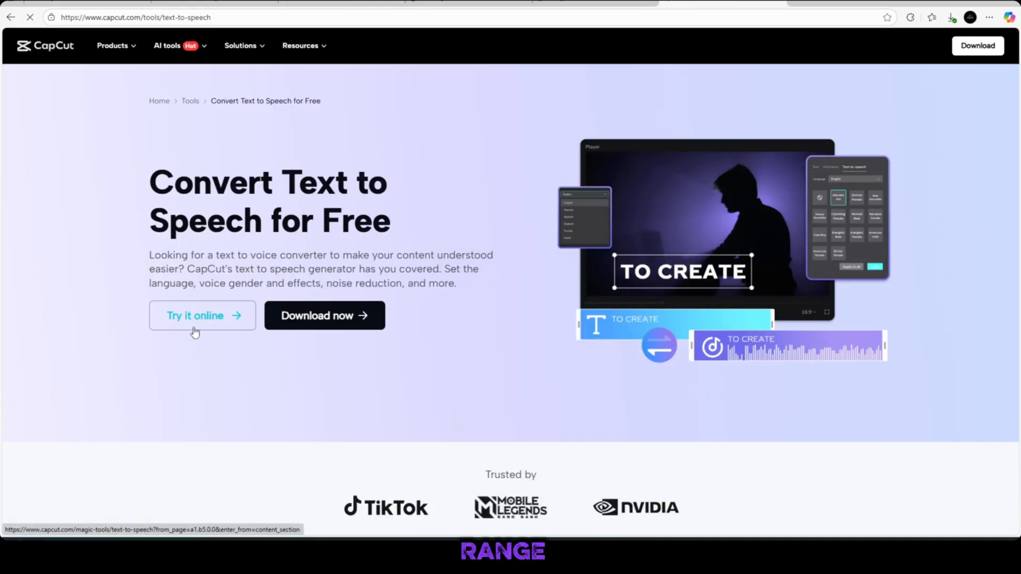
left_click(194, 316)
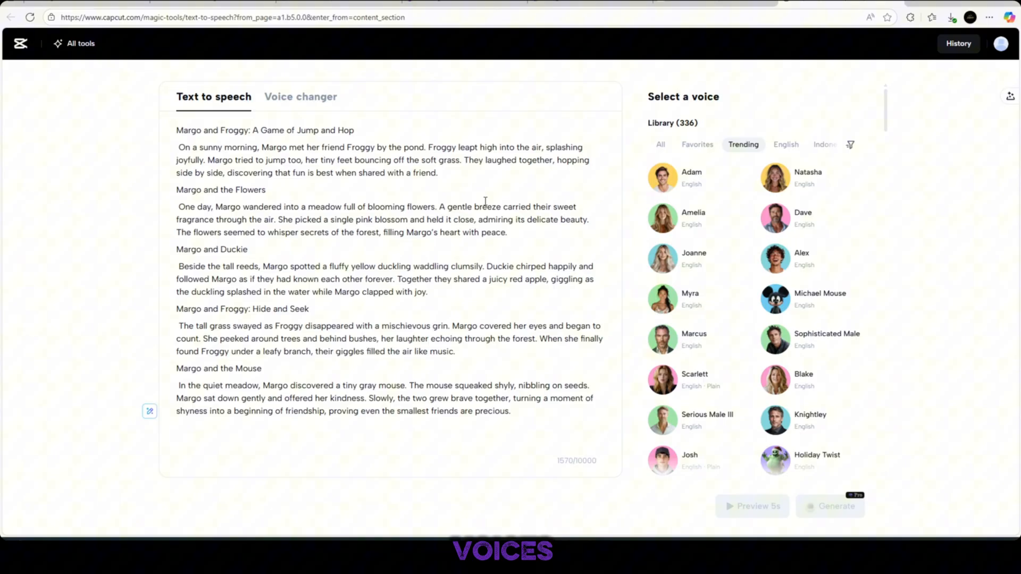
Generate a voiceover of the pasted Margo stories in the Charlie M voice
scroll("down", 3)
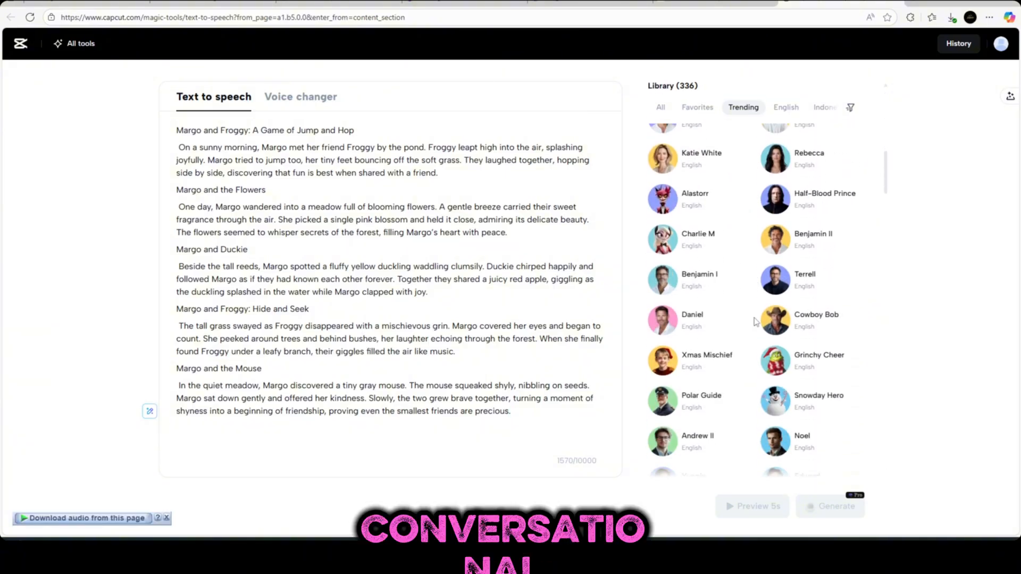
scroll("down", 3)
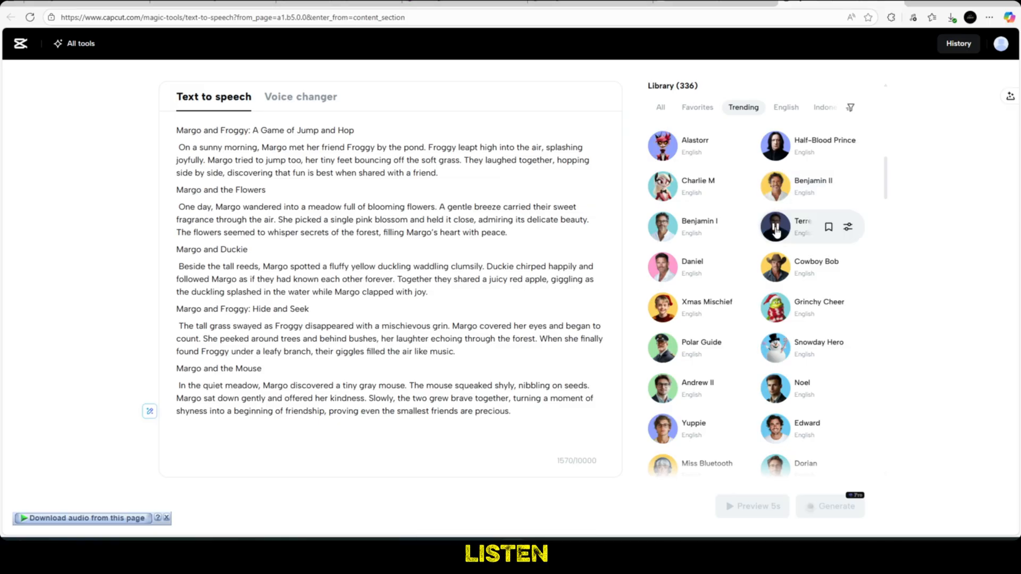
left_click(663, 188)
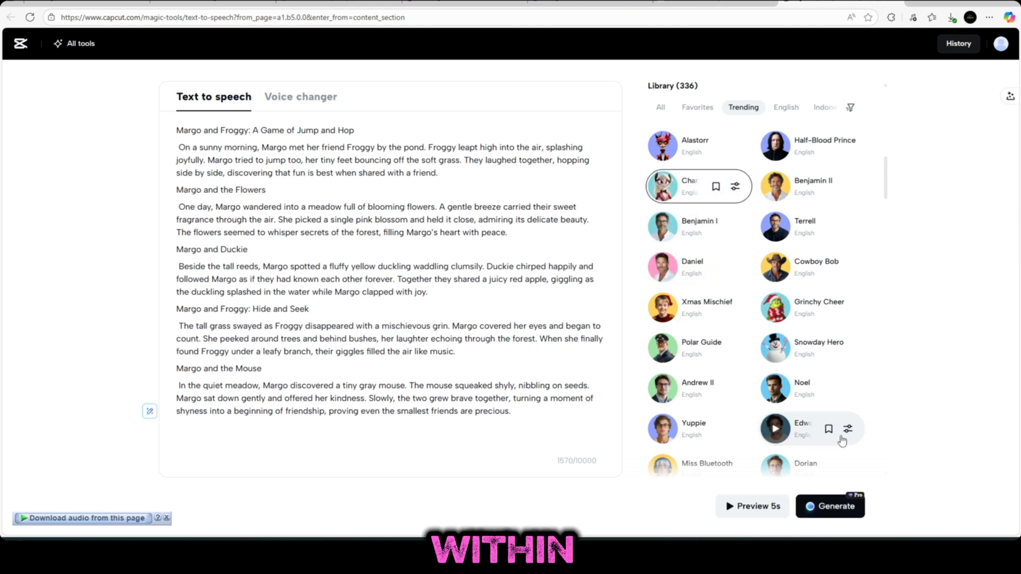
left_click(831, 506)
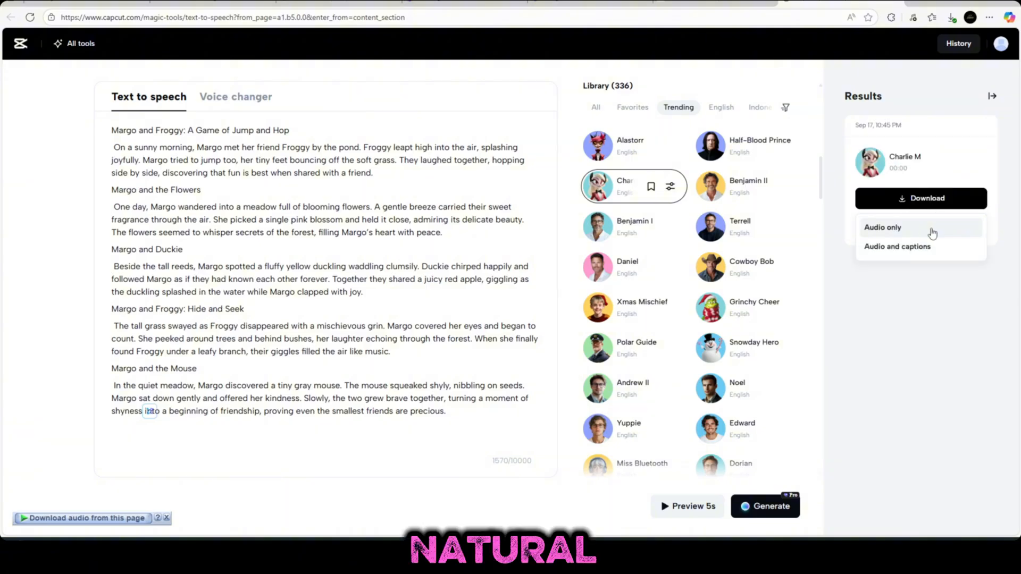
left_click(882, 227)
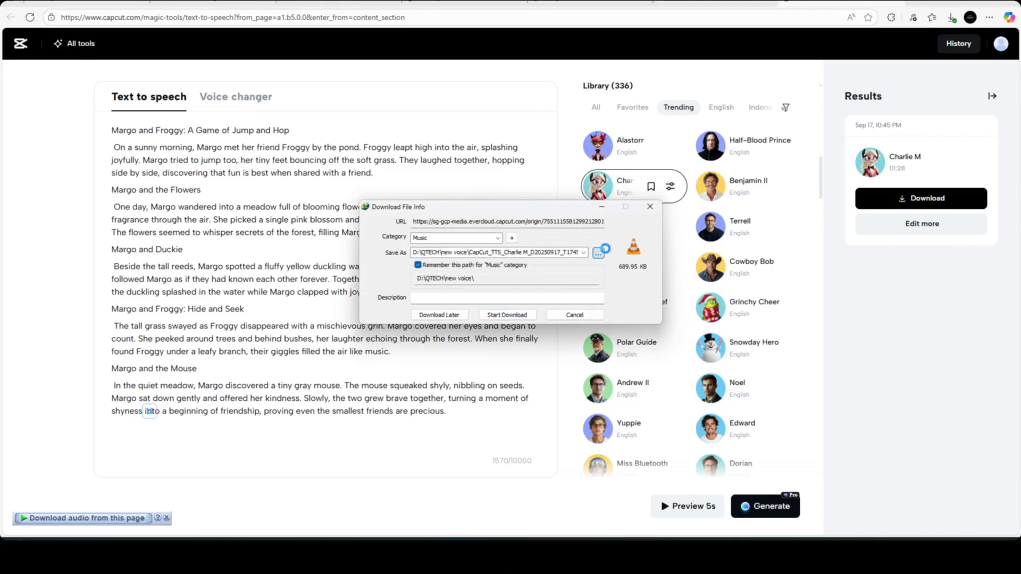
left_click(596, 253)
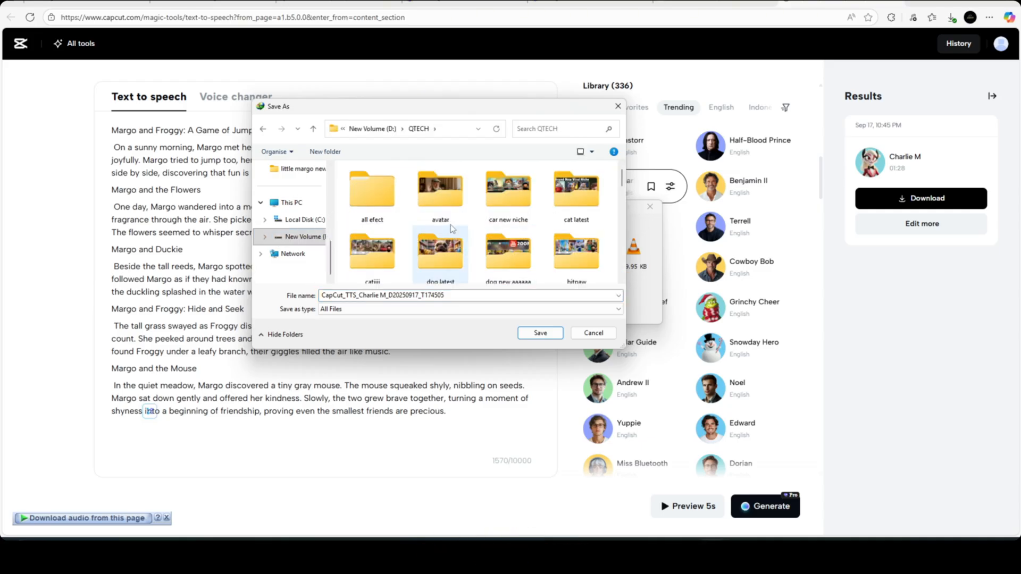
left_click(439, 251)
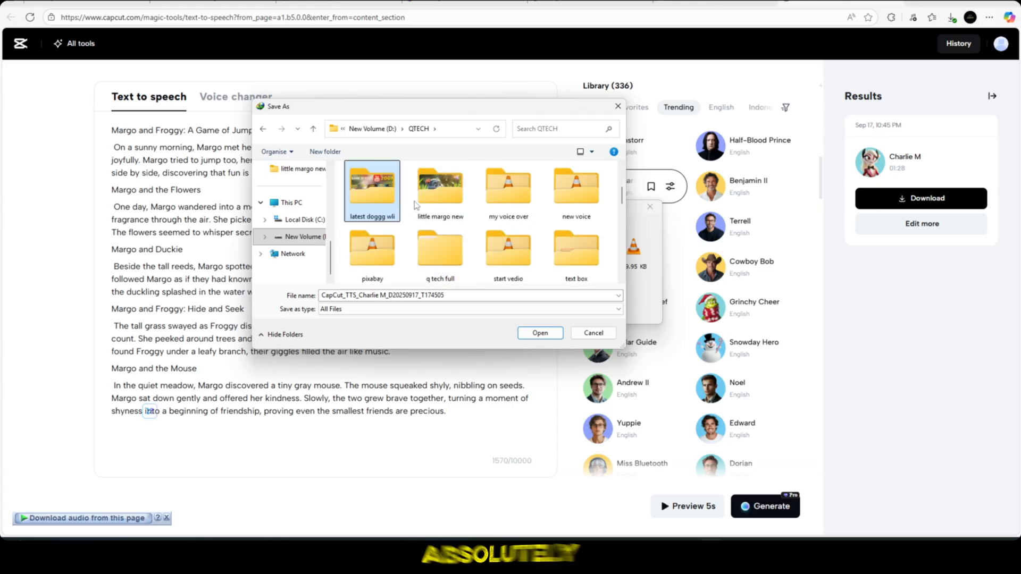
left_click(540, 333)
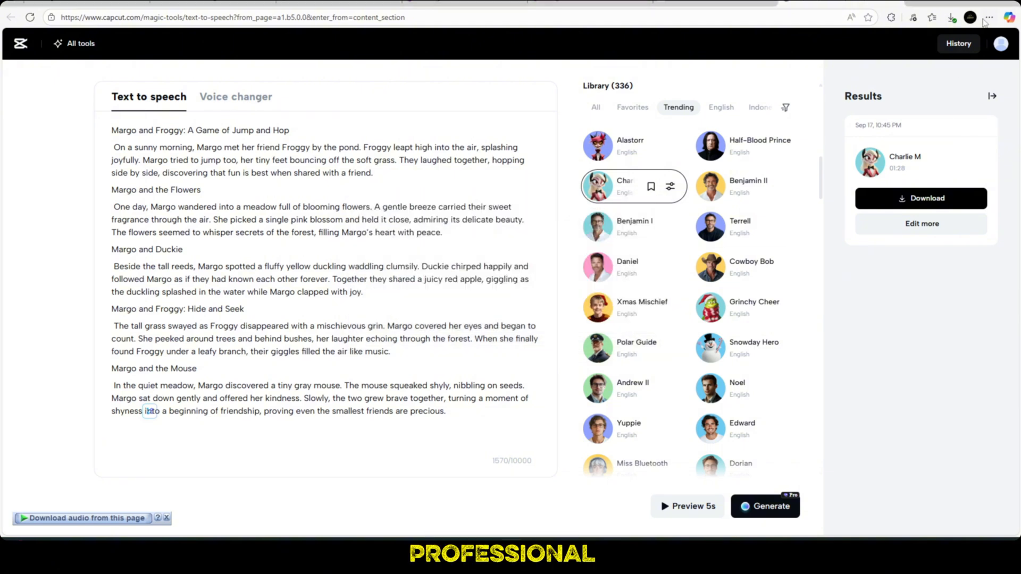
Bring up File Explorer at the little margo new folder holding the images and voiceover
left_click(951, 17)
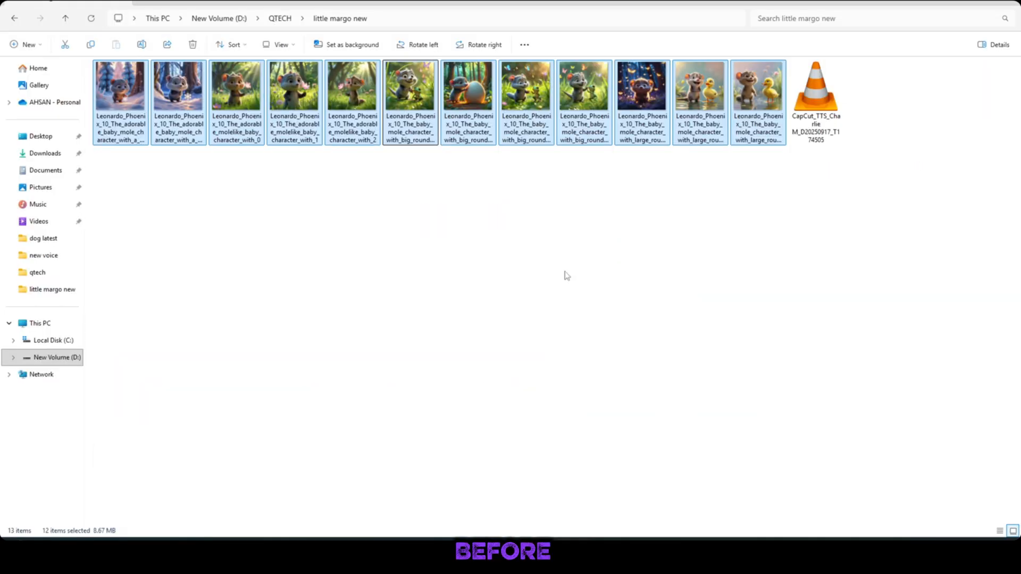
left_click(816, 91)
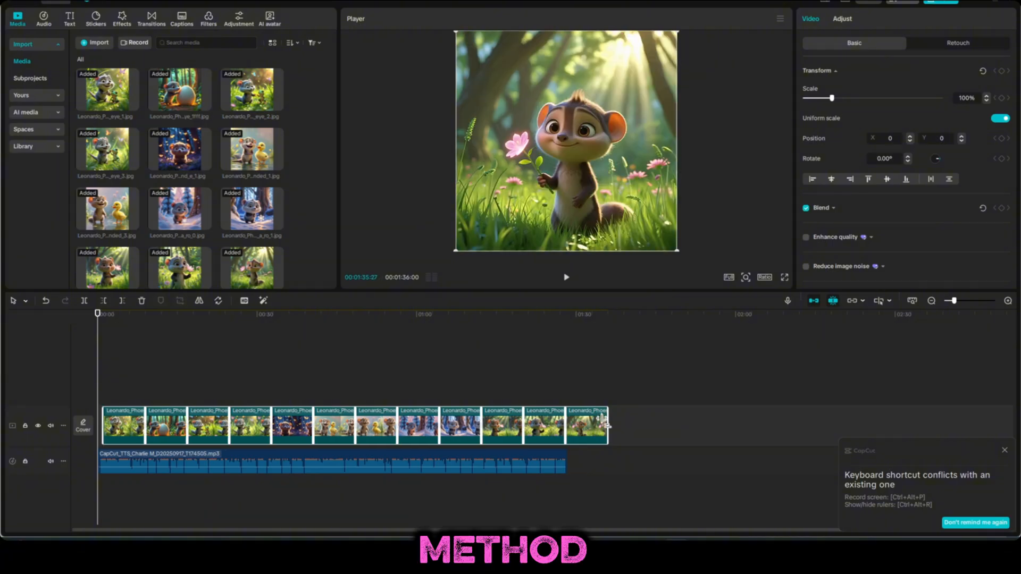
Place the twelve mole images and voiceover on the timeline, ending the images with the audio
left_click(579, 427)
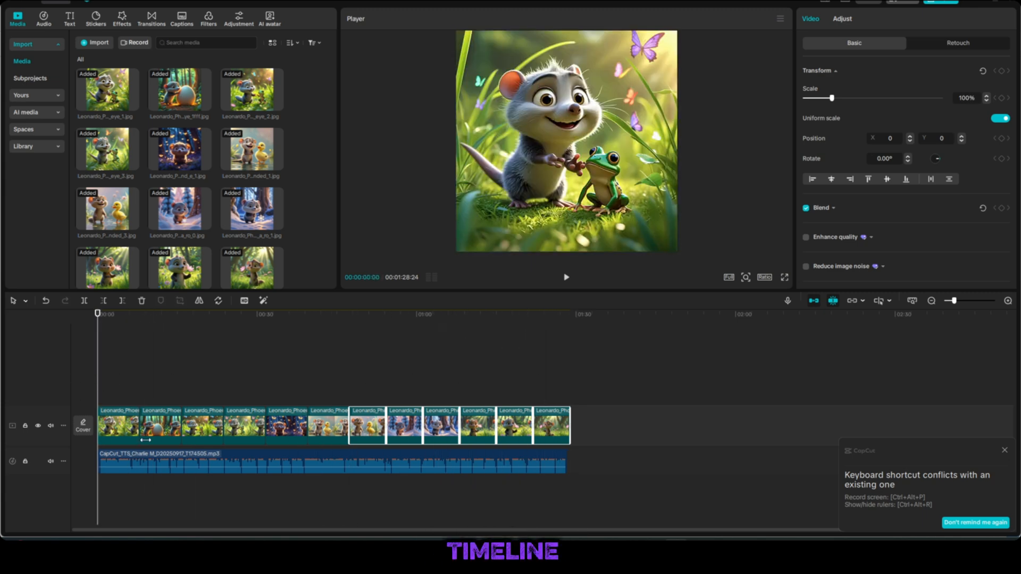
left_click(325, 462)
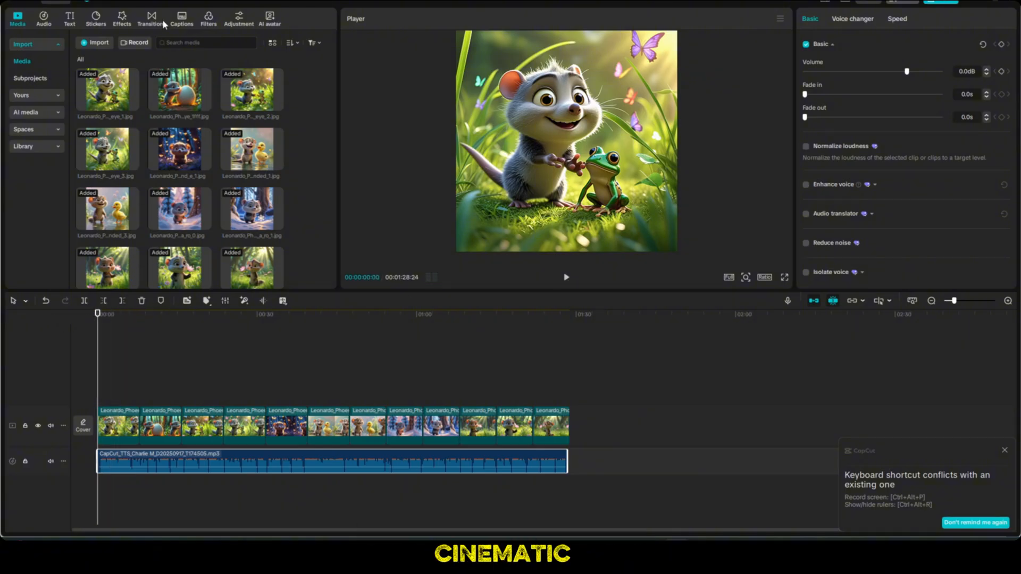
Filter the CapCut video effects library with a '3d' search
left_click(121, 16)
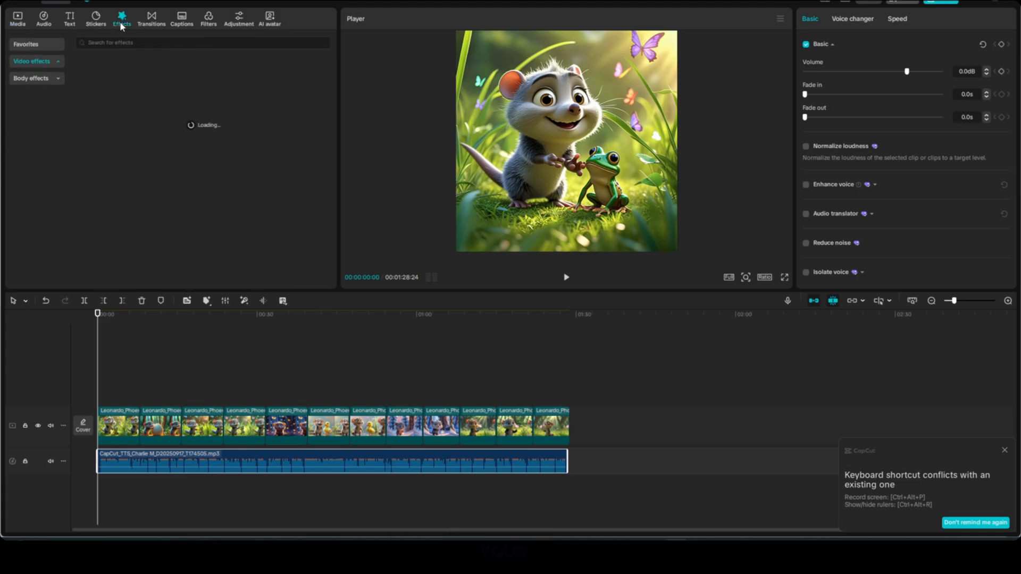
left_click(121, 18)
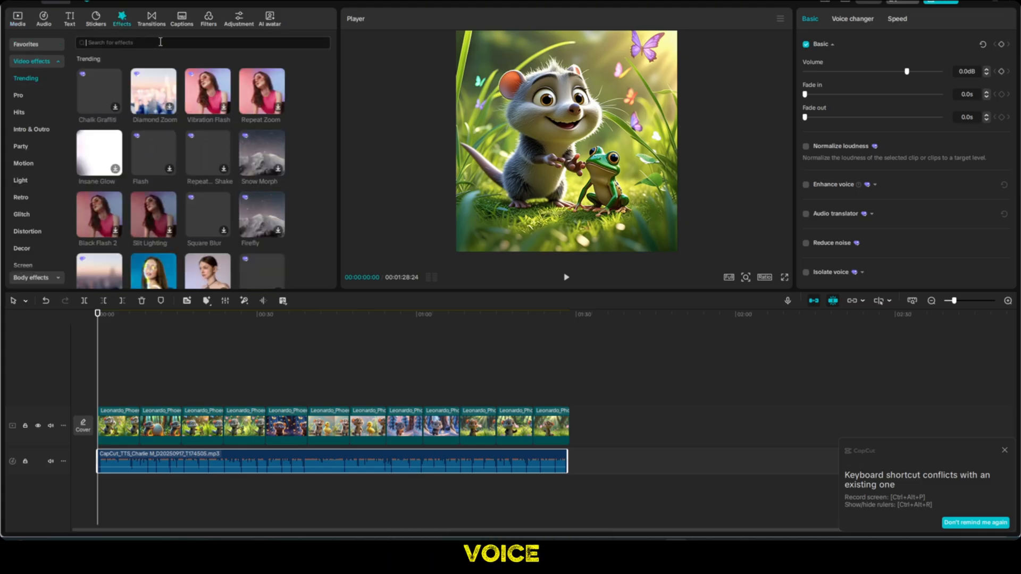
left_click(163, 42)
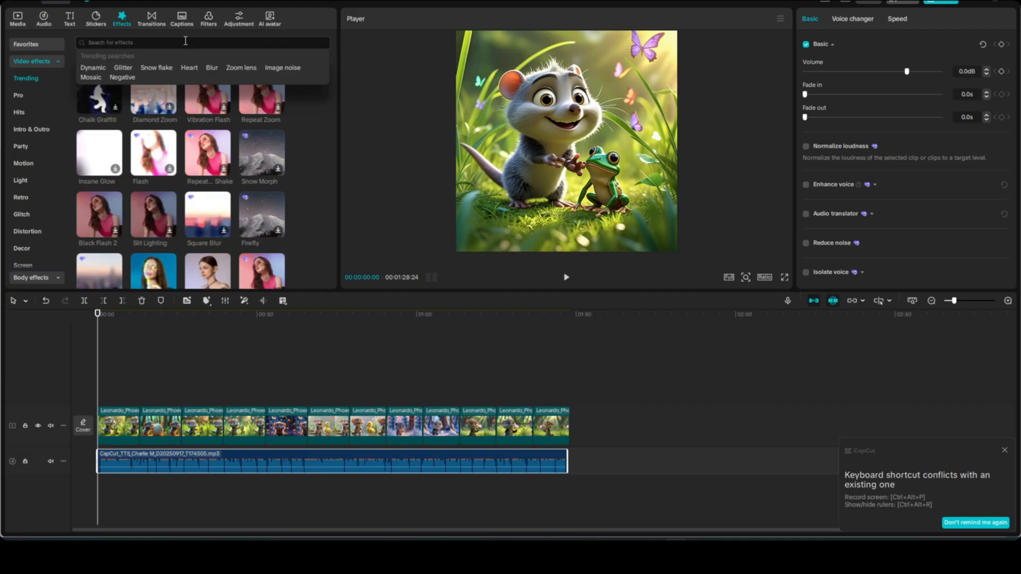
type("3")
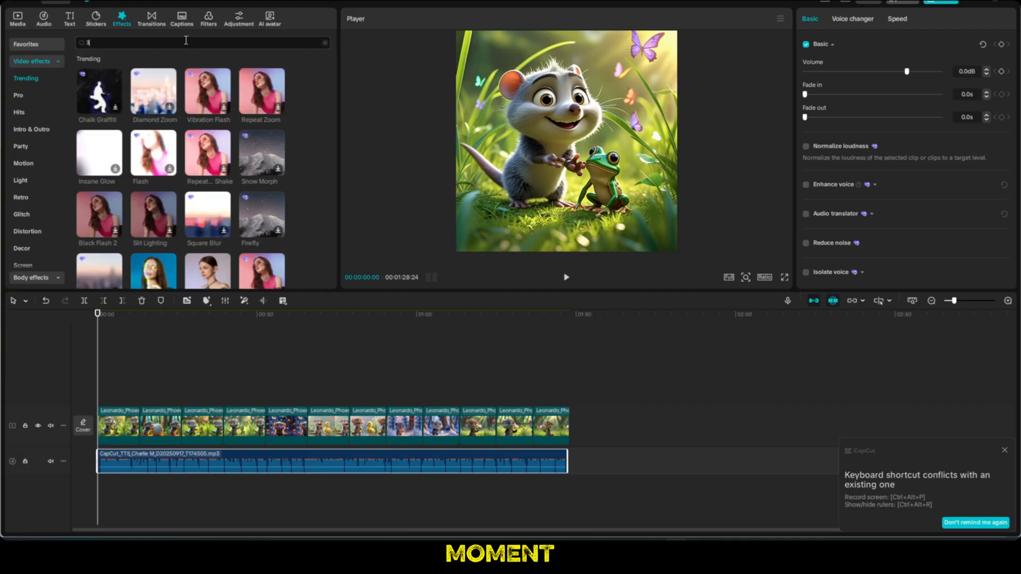
type("3d")
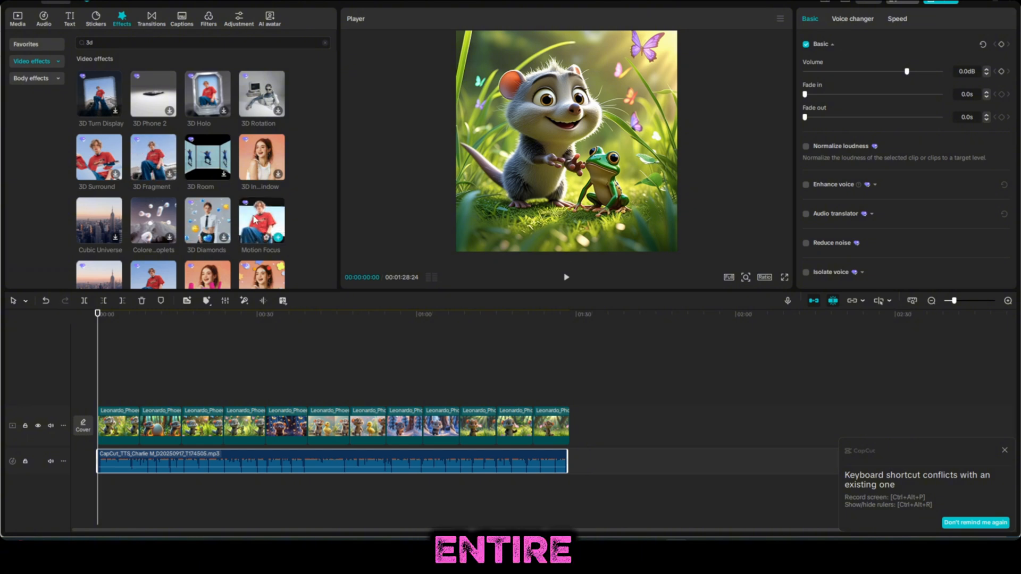
Scroll through the listed 3D movement effect results
scroll("down", 3)
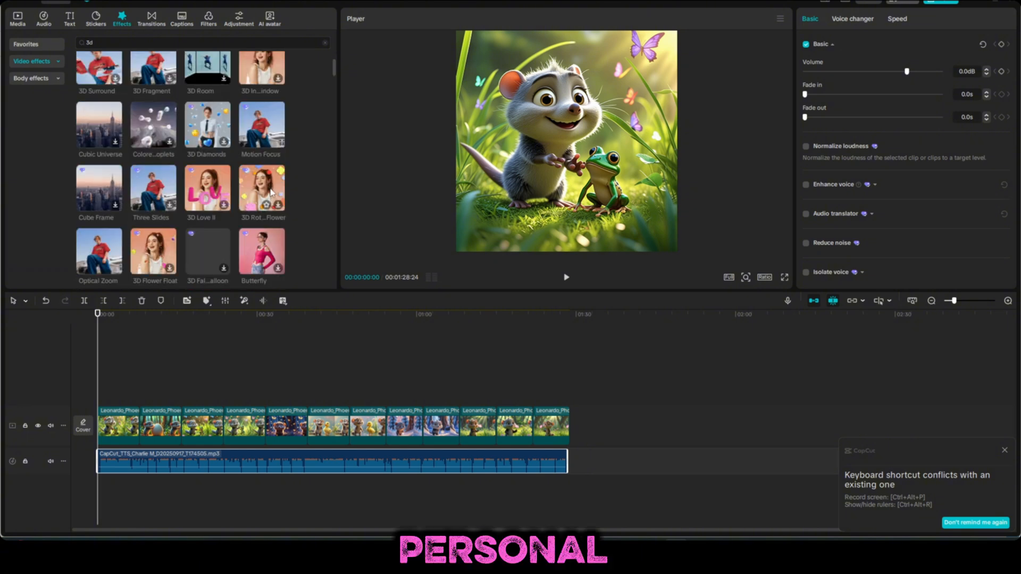
scroll("down", 3)
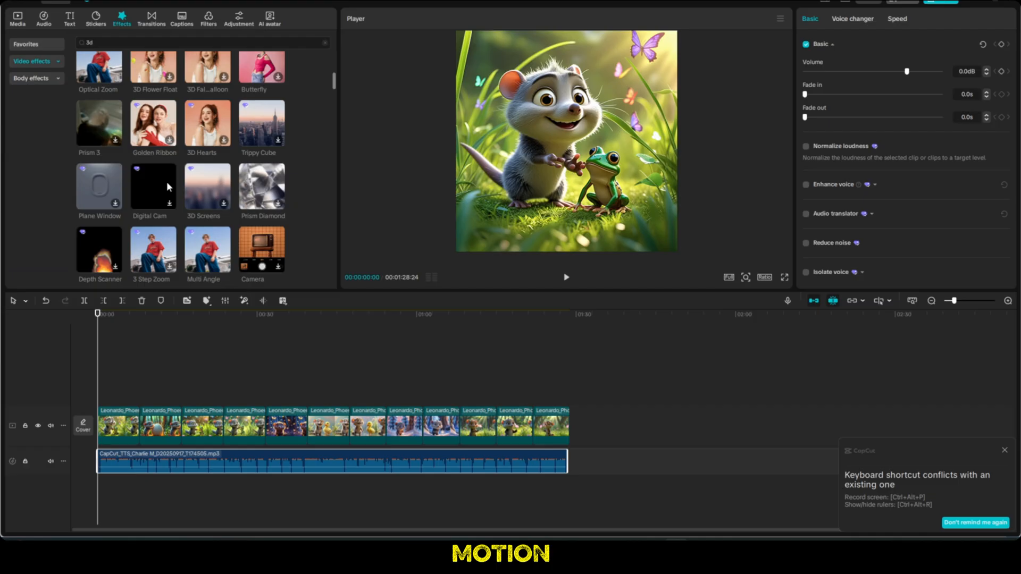
scroll("down", 3)
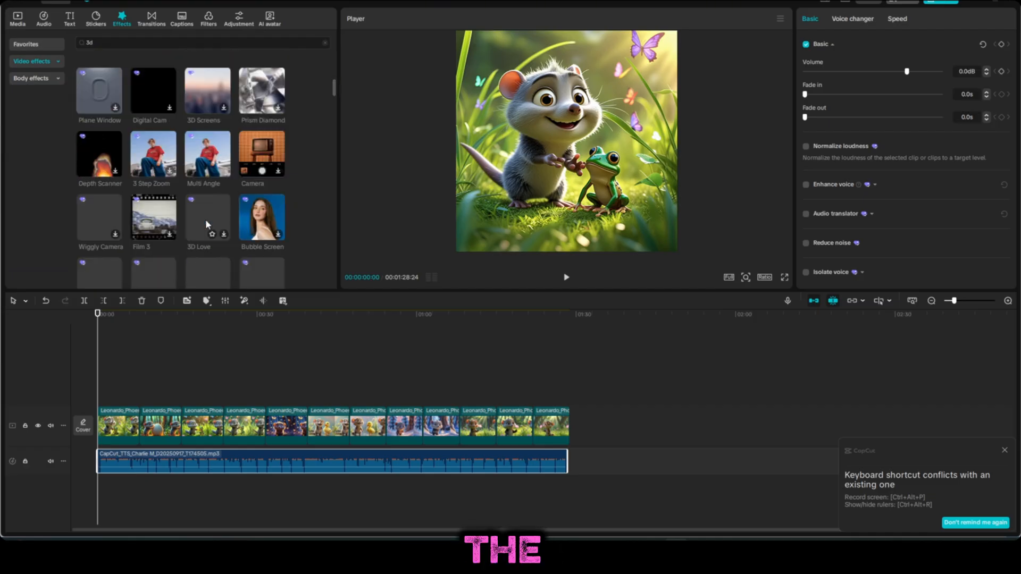
scroll("down", 3)
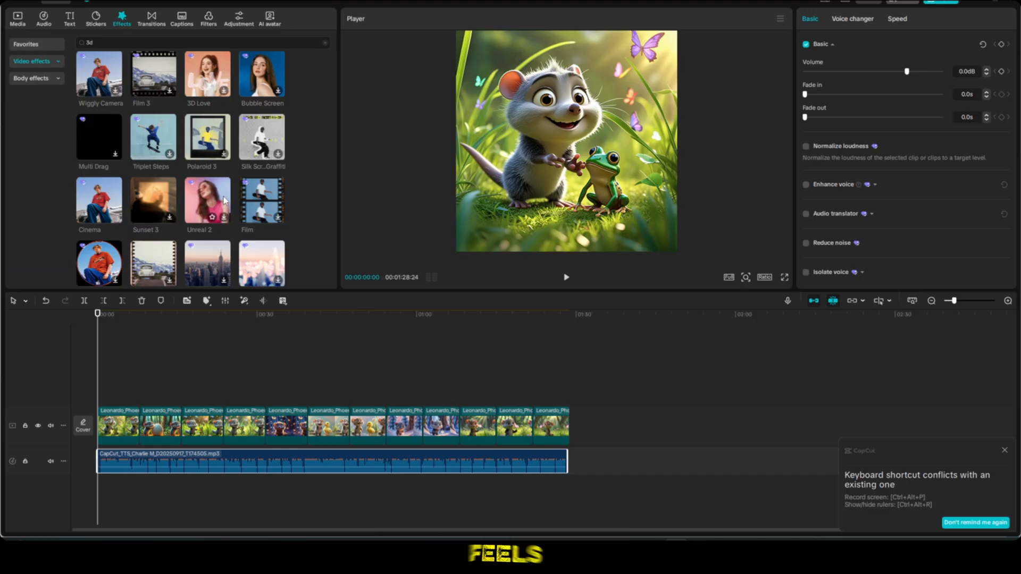
scroll("down", 3)
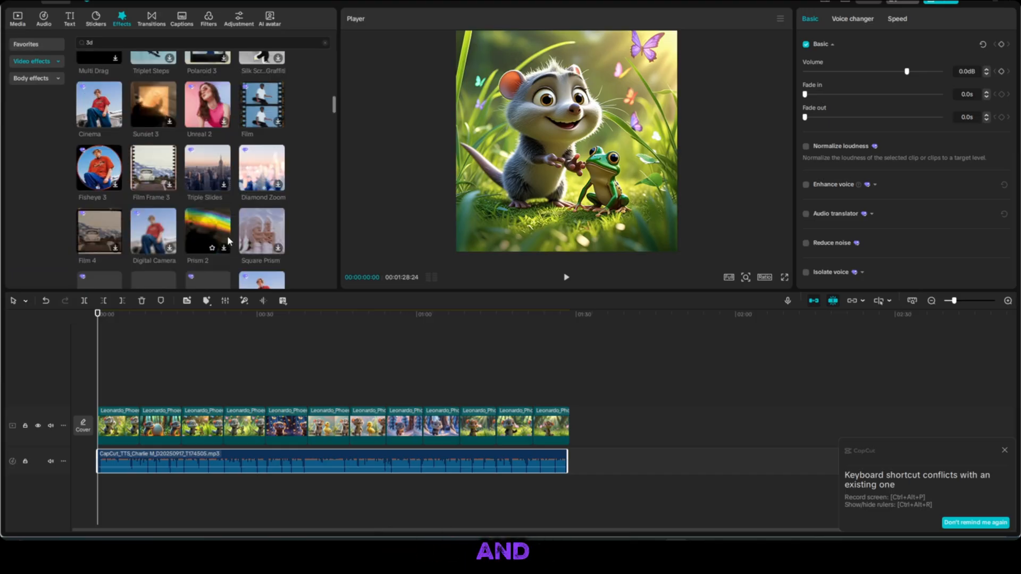
scroll("down", 3)
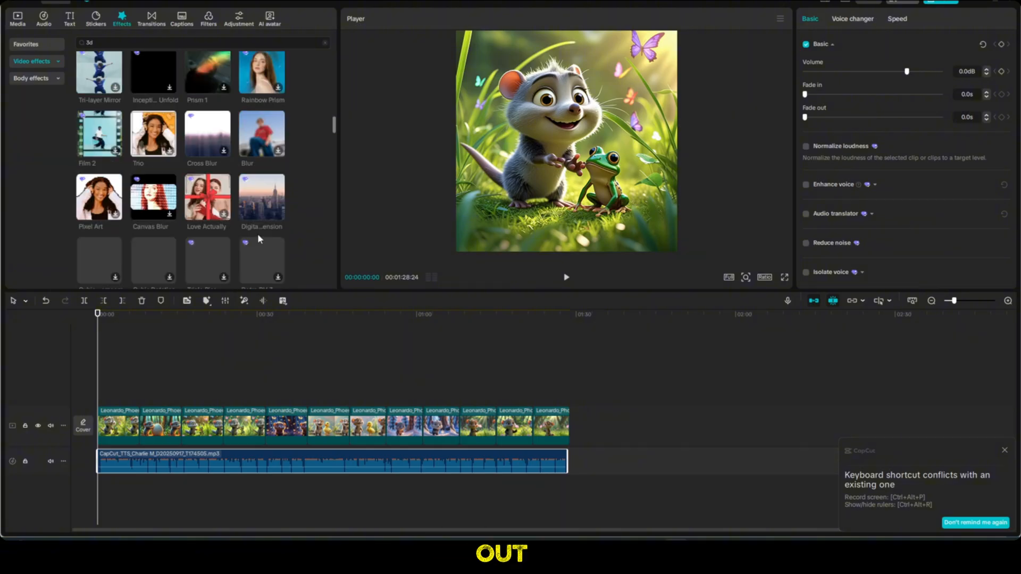
scroll("down", 3)
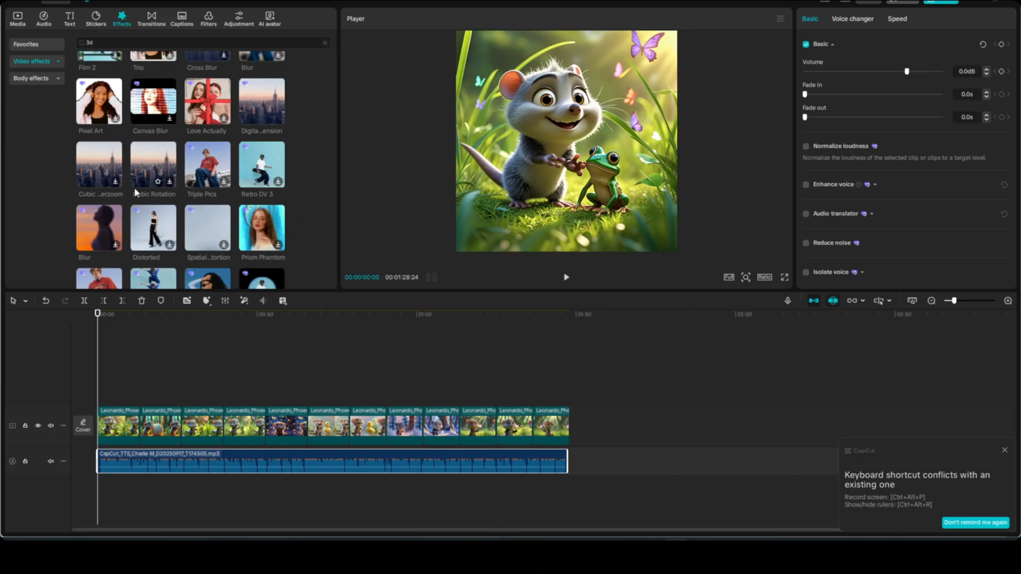
scroll("down", 3)
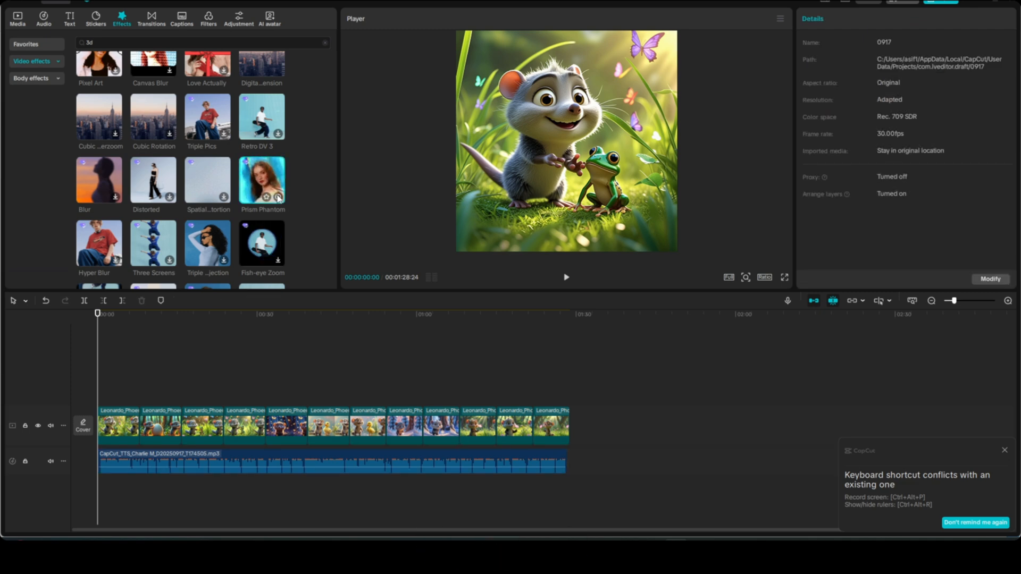
scroll("down", 3)
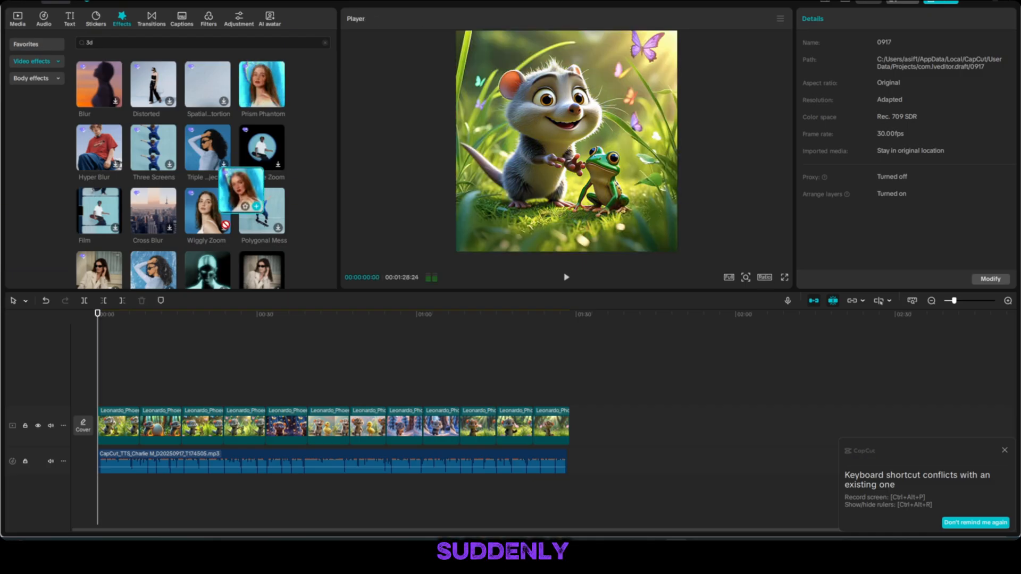
Add 3D effects such as Handheld and Seesaw Swipe on a track above the image clips
left_click(262, 83)
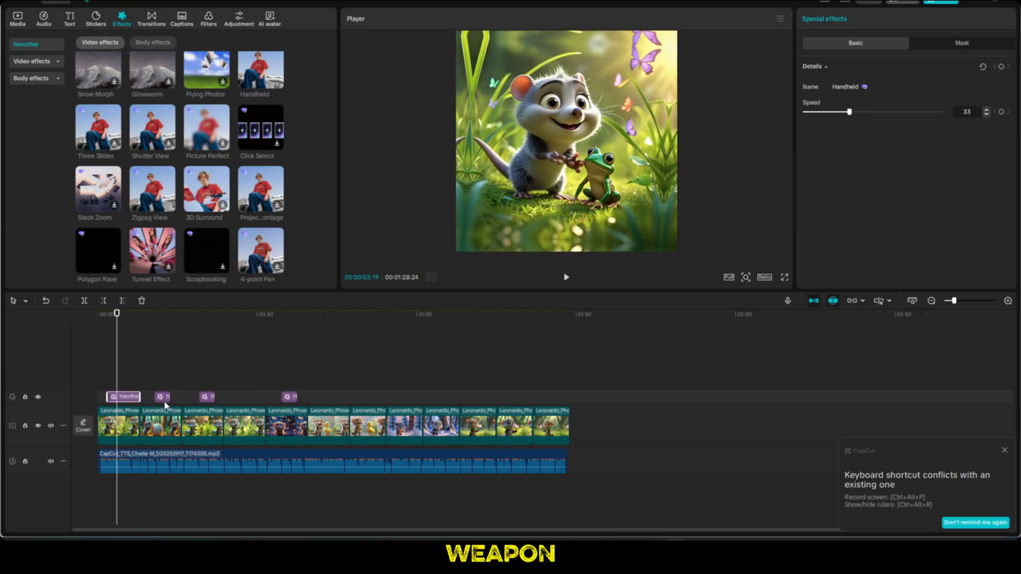
left_click(207, 397)
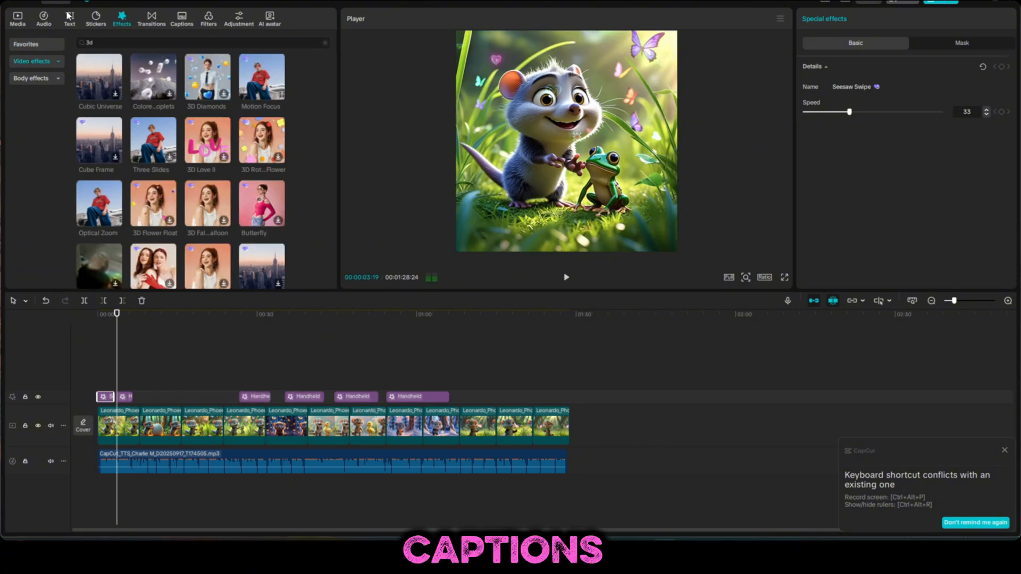
Auto-generate English captions from the voiceover onto a caption track
left_click(69, 18)
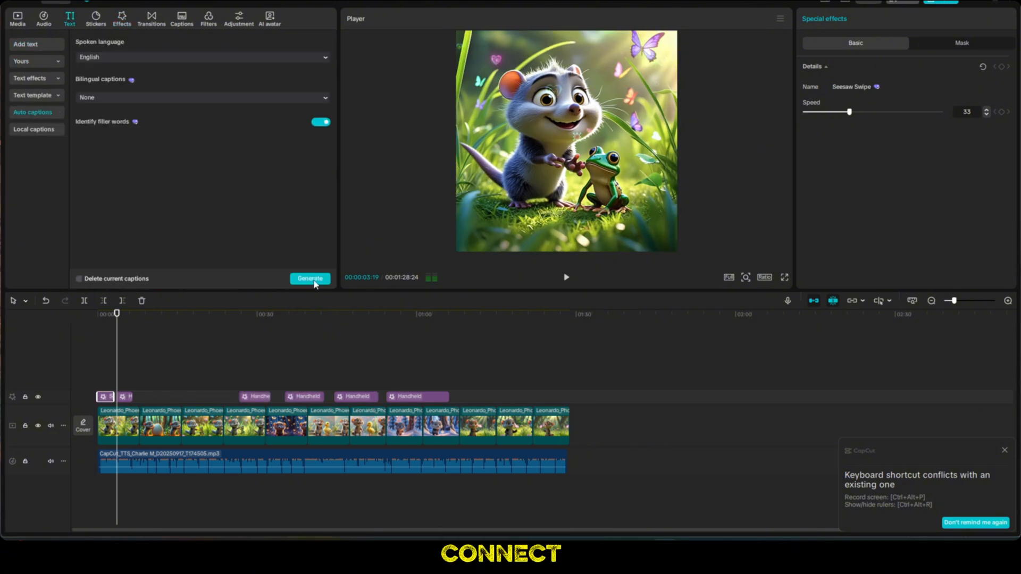
left_click(310, 278)
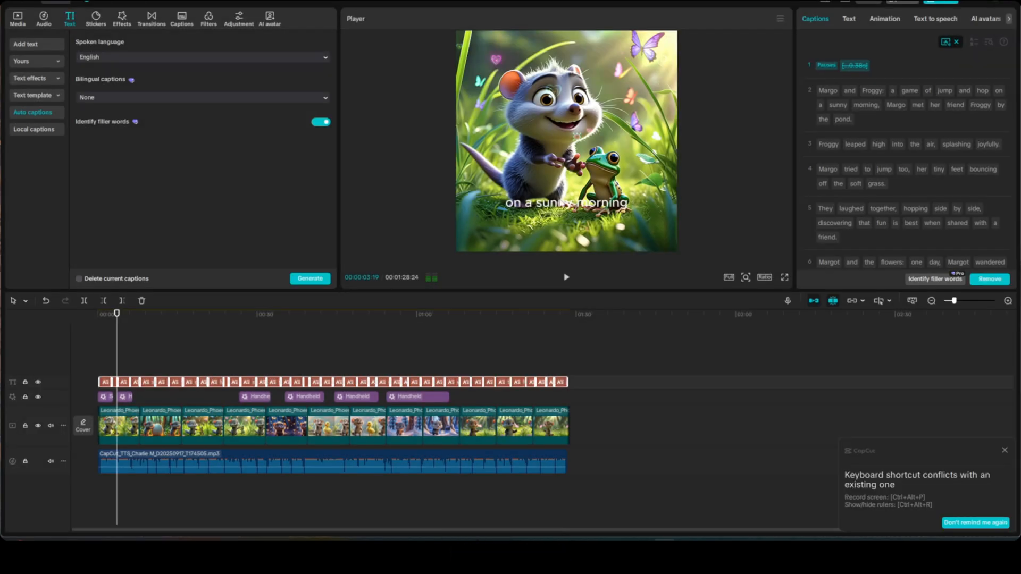
Try a pink glowing text template on the captions and preview it
left_click(848, 18)
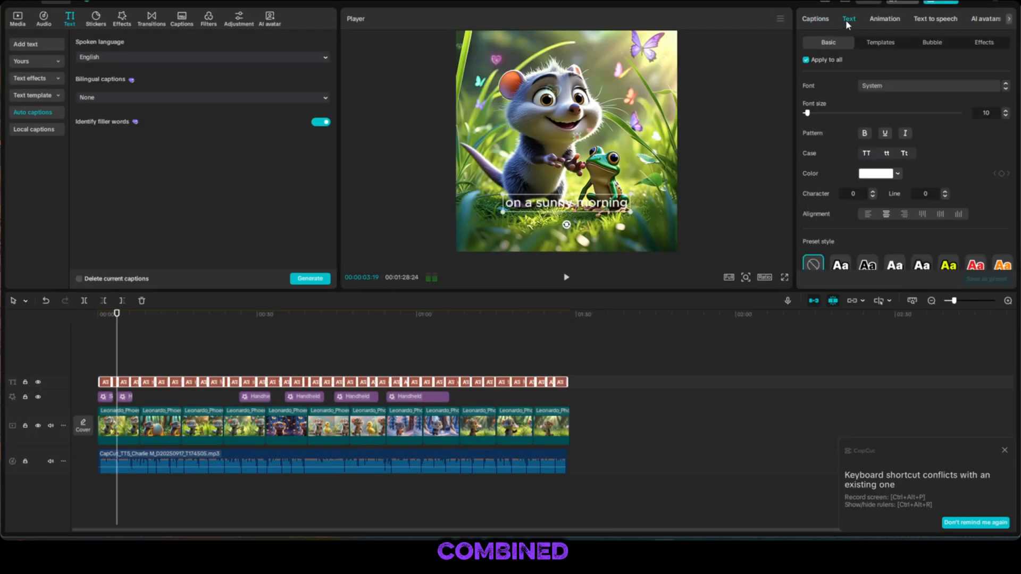
left_click(880, 43)
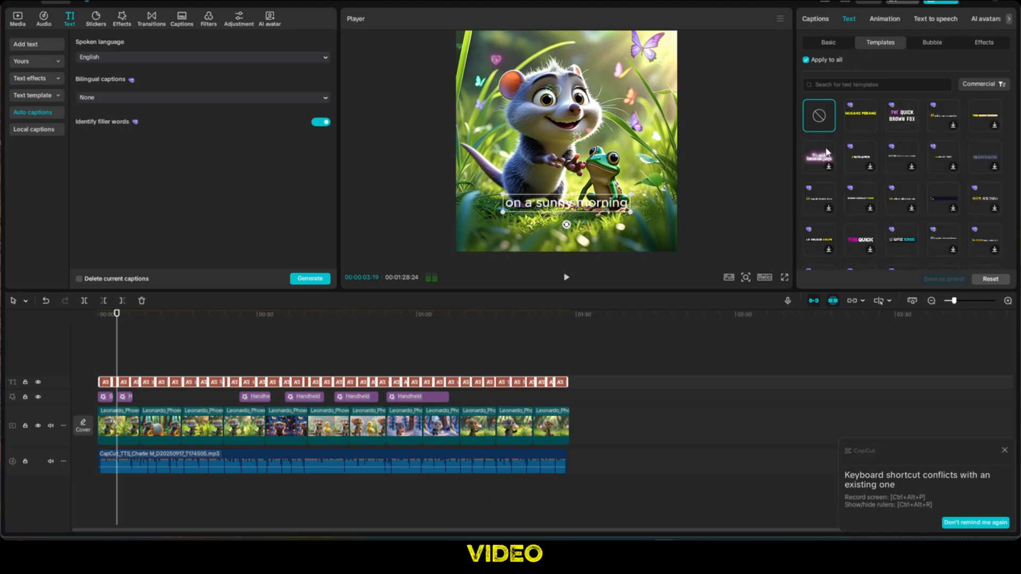
left_click(819, 158)
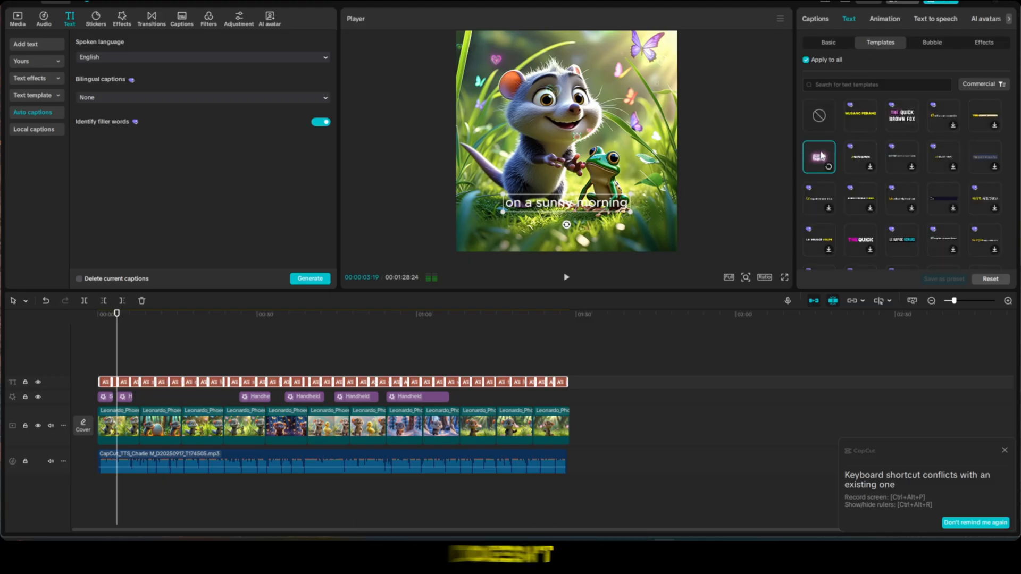
left_click(819, 157)
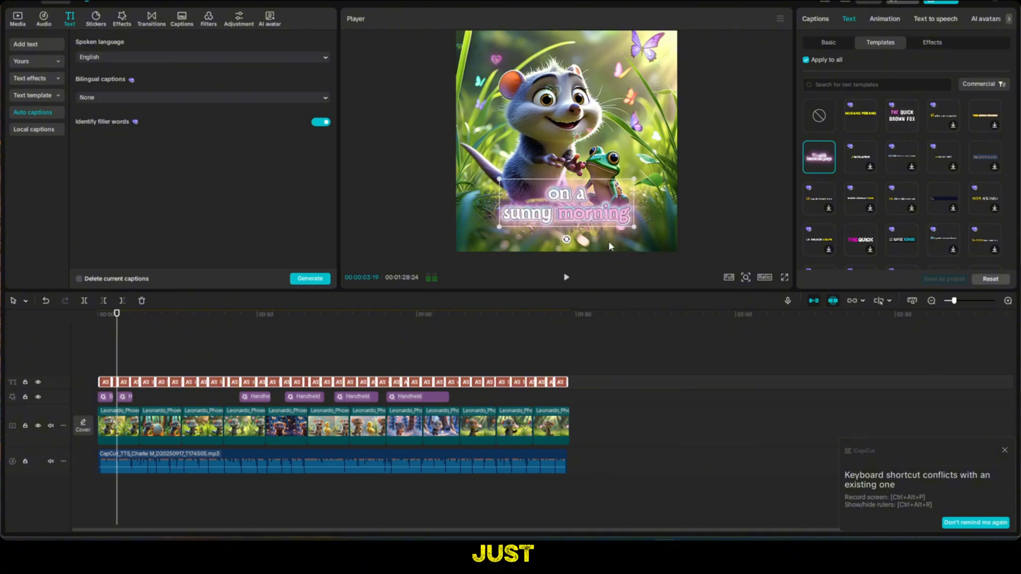
left_click(565, 276)
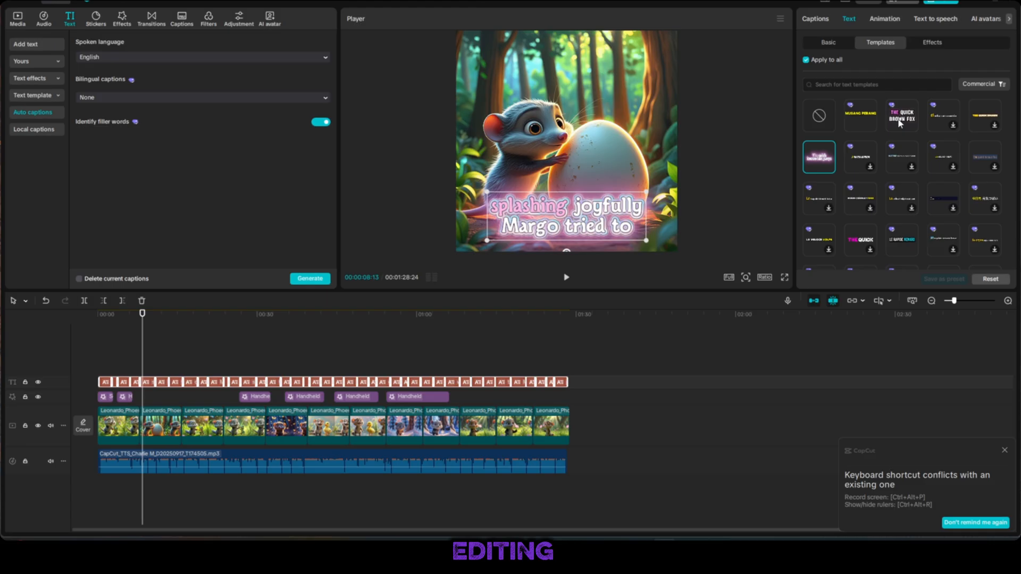
Switch the captions to a bold white uppercase template instead
scroll("down", 3)
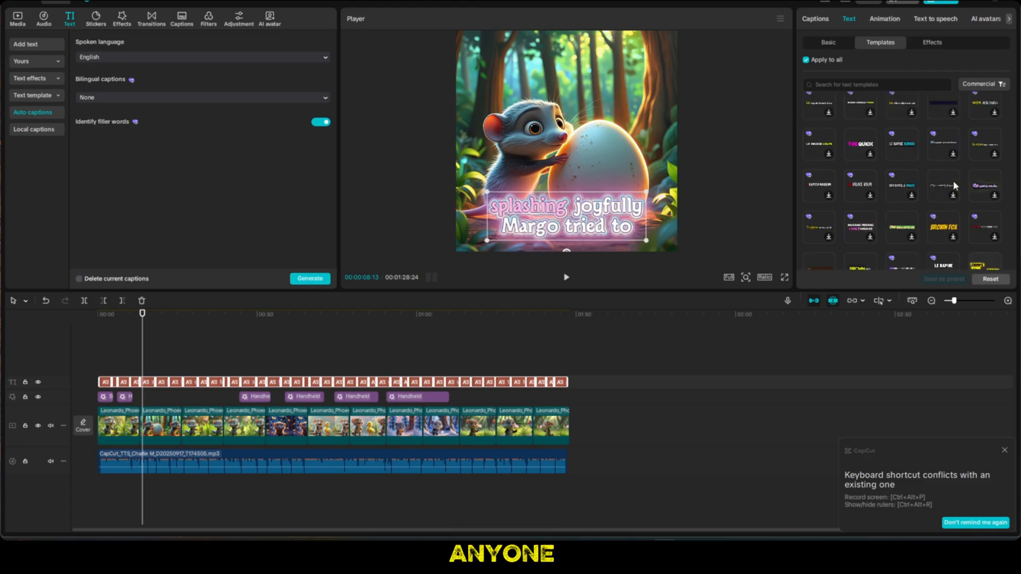
left_click(943, 228)
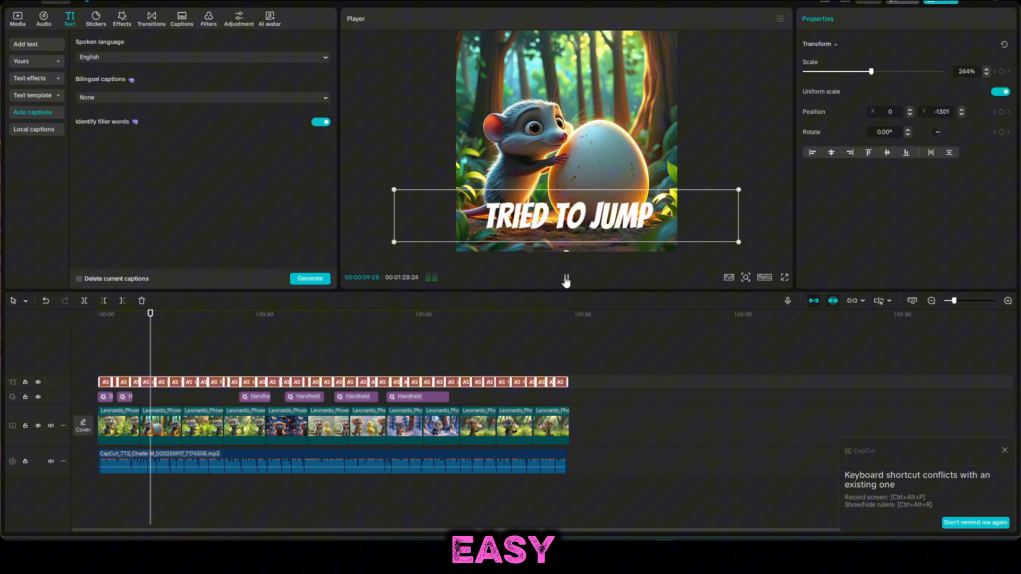
Apply a word-highlight template giving white captions with the spoken word in pink
left_click(566, 276)
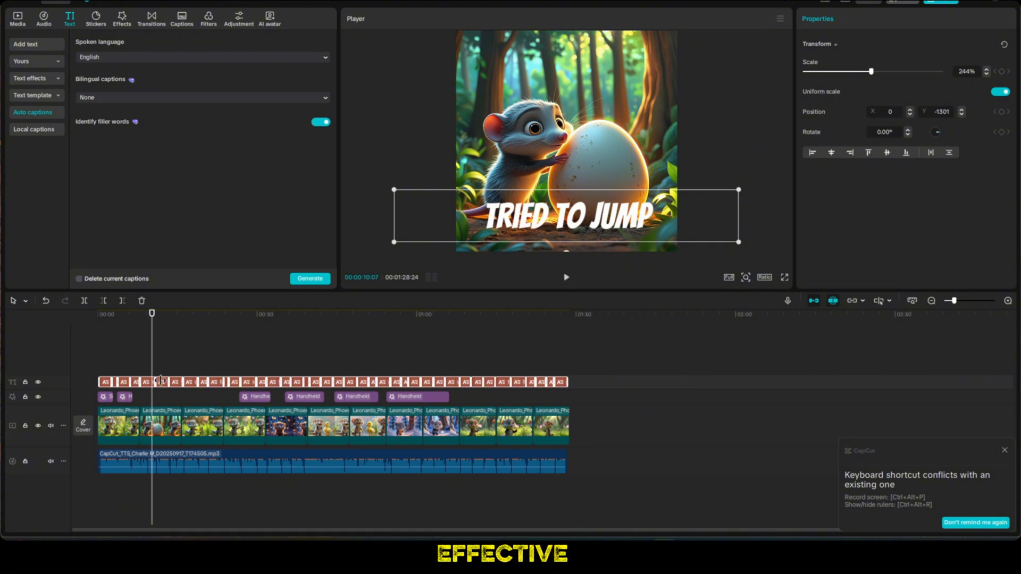
left_click(161, 381)
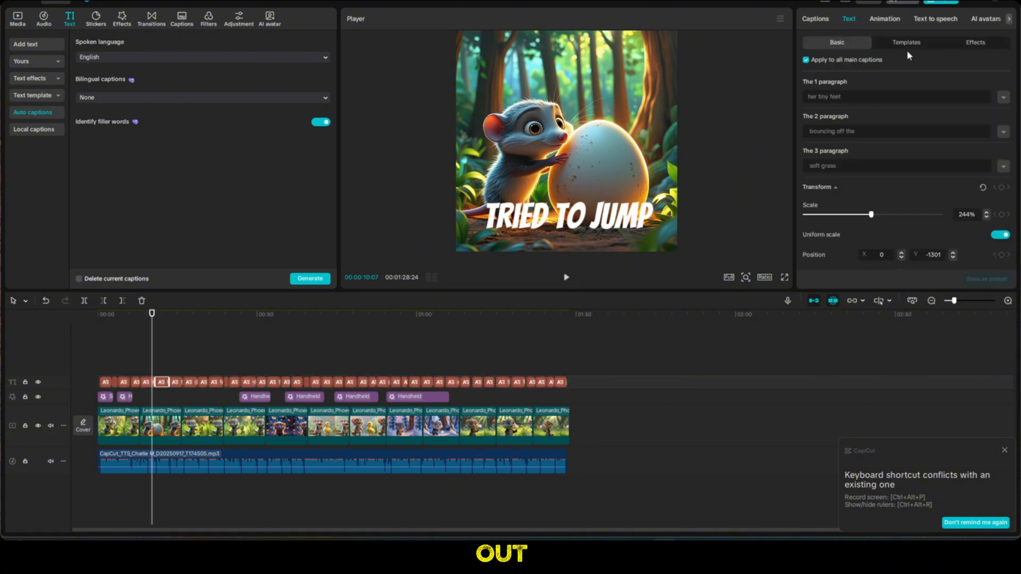
left_click(906, 42)
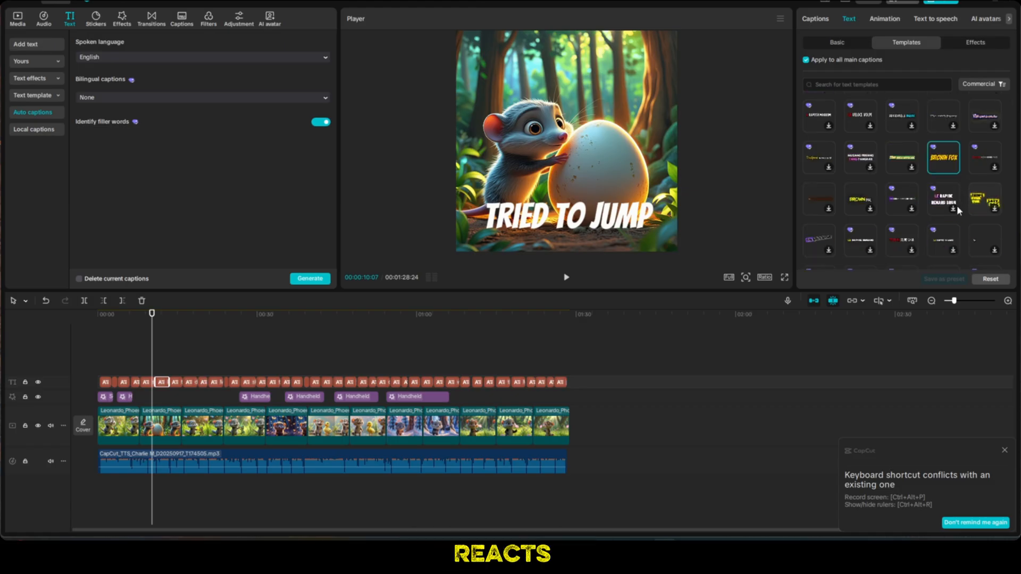
left_click(943, 199)
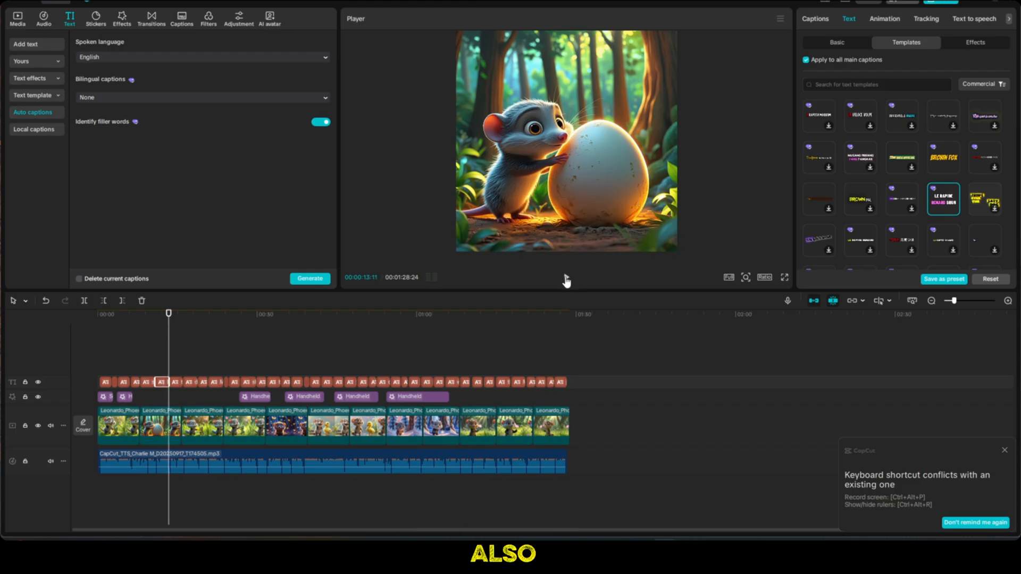
left_click(836, 41)
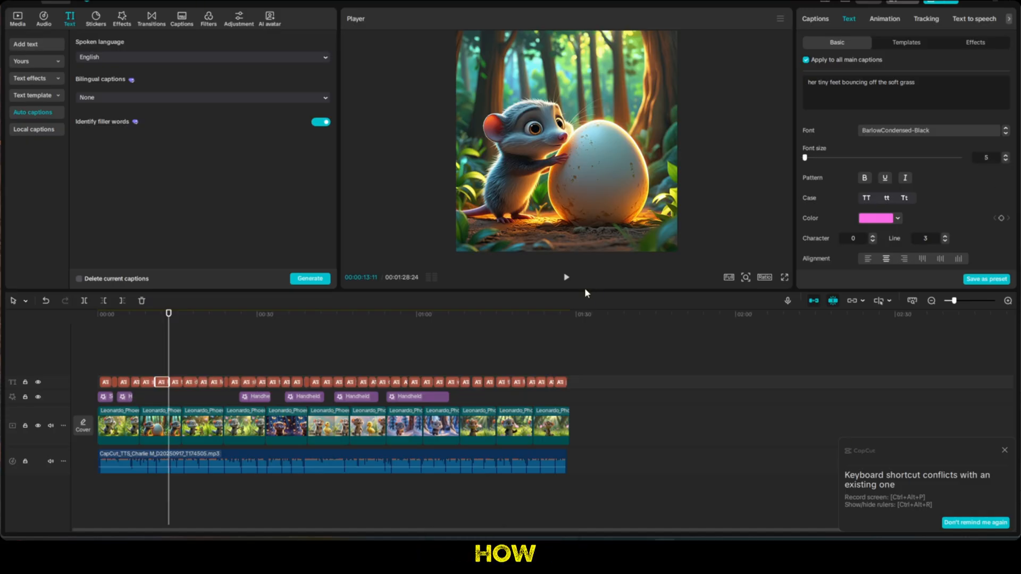
Play the video and preview it full screen to review the captions
left_click(565, 276)
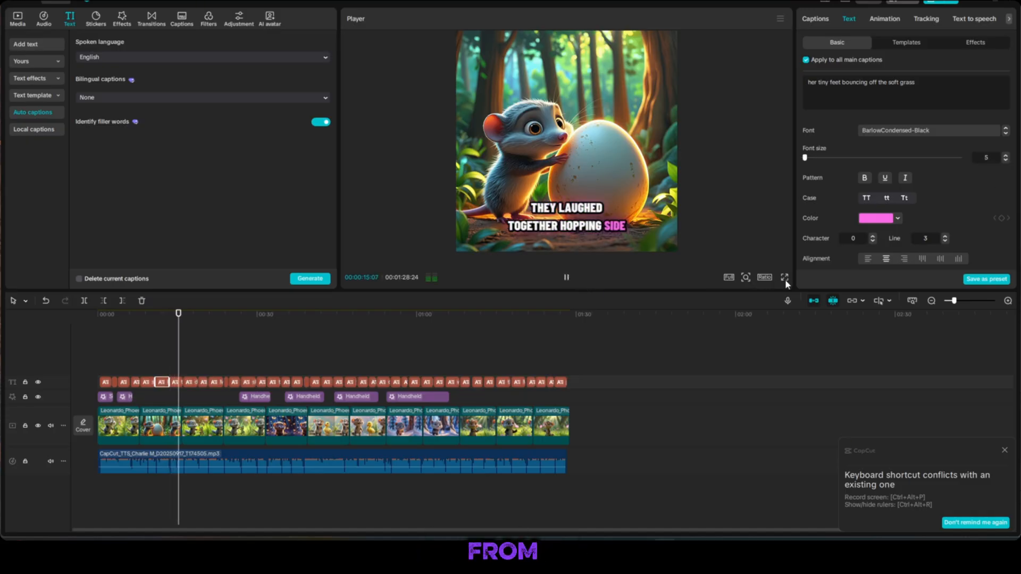
left_click(785, 276)
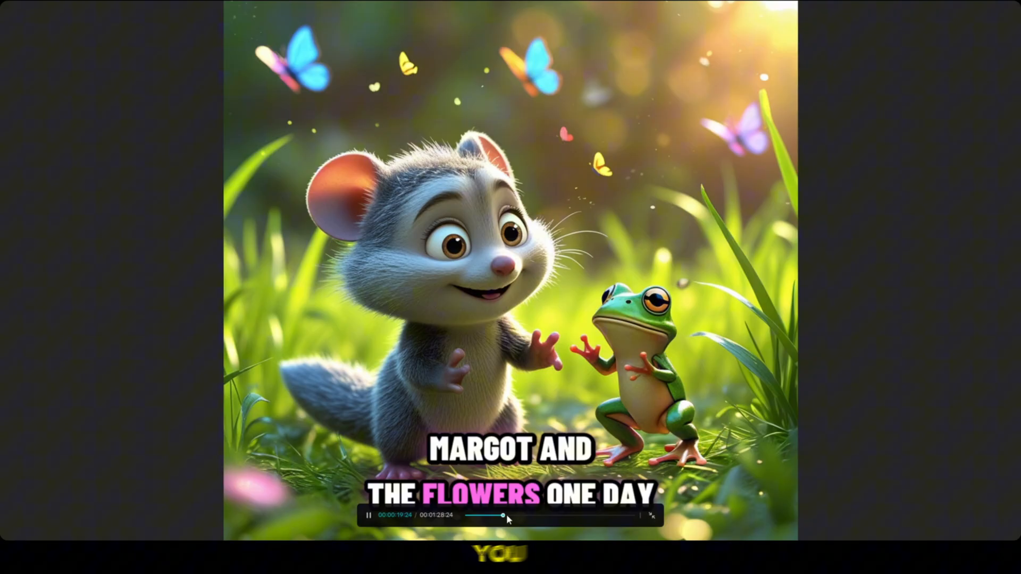